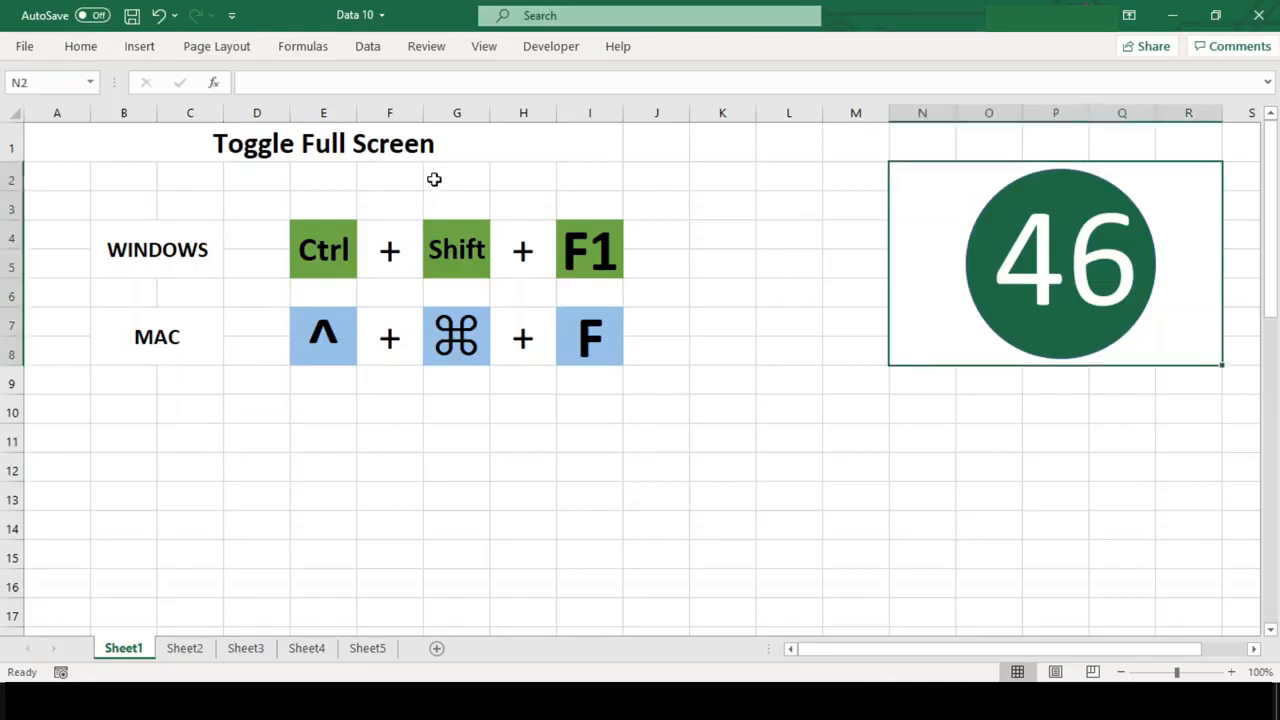
Toggle full-screen view on and off with Ctrl+Shift+F1, ending with the ribbon restored
{"action": "left_click", "coordinate": [323, 143]}
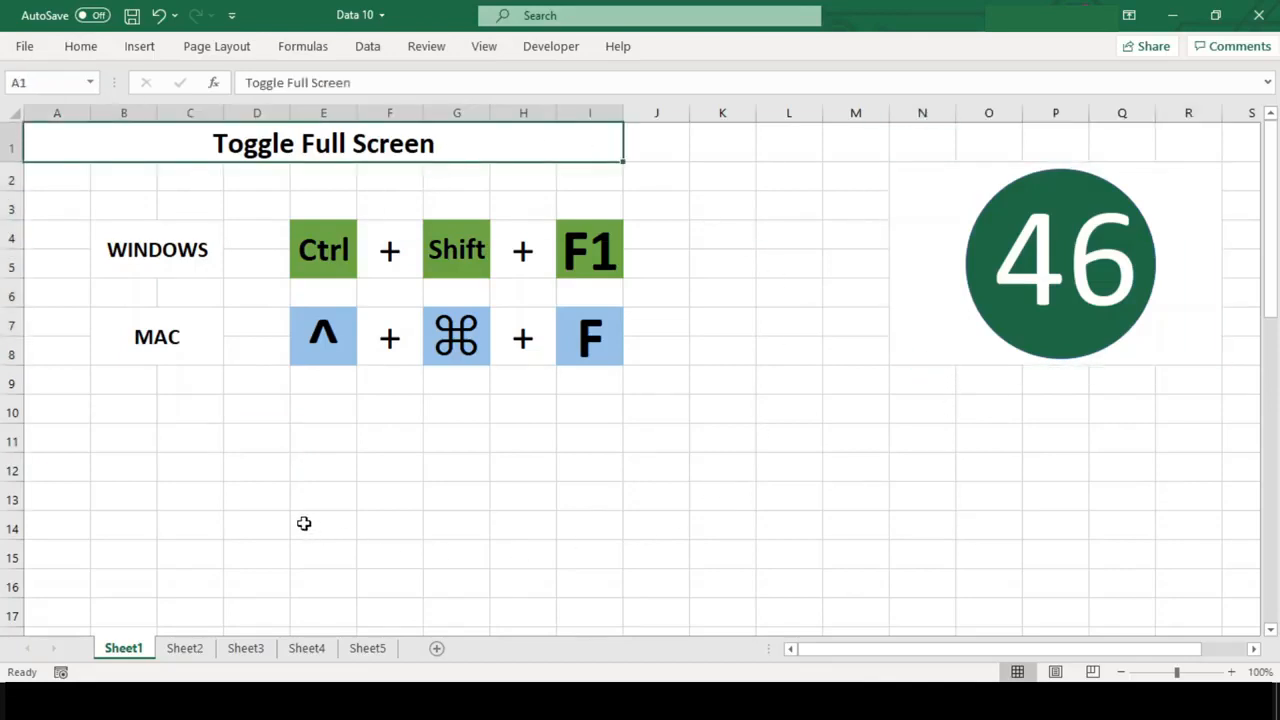
{"action": "left_click", "coordinate": [256, 497]}
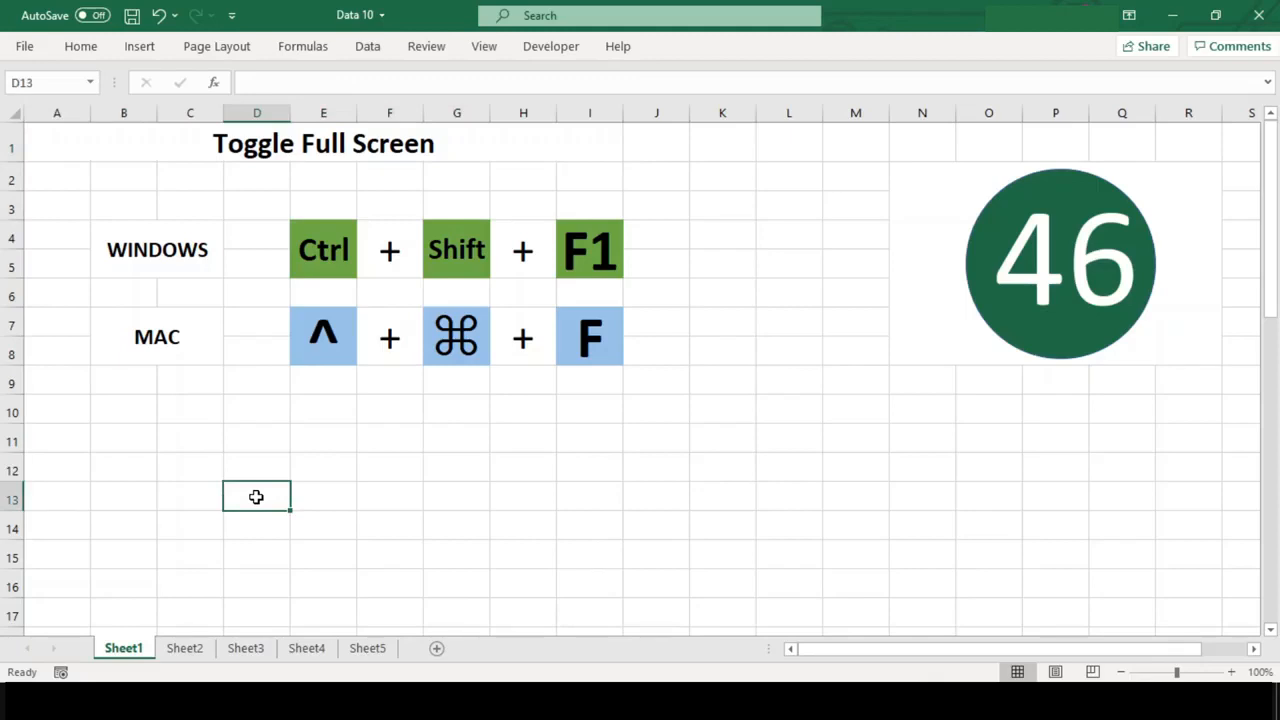
{"action": "key", "text": "ctrl+shift+f1"}
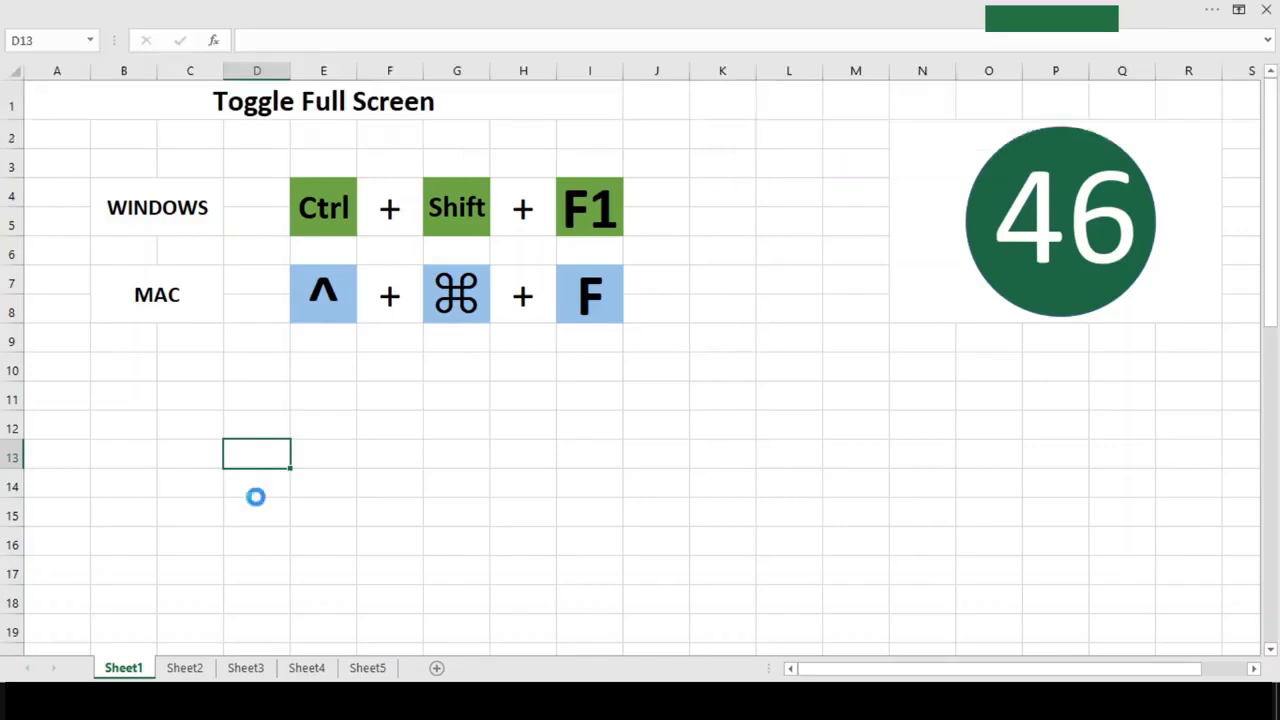
{"action": "key", "text": "Ctrl+Shift+F1"}
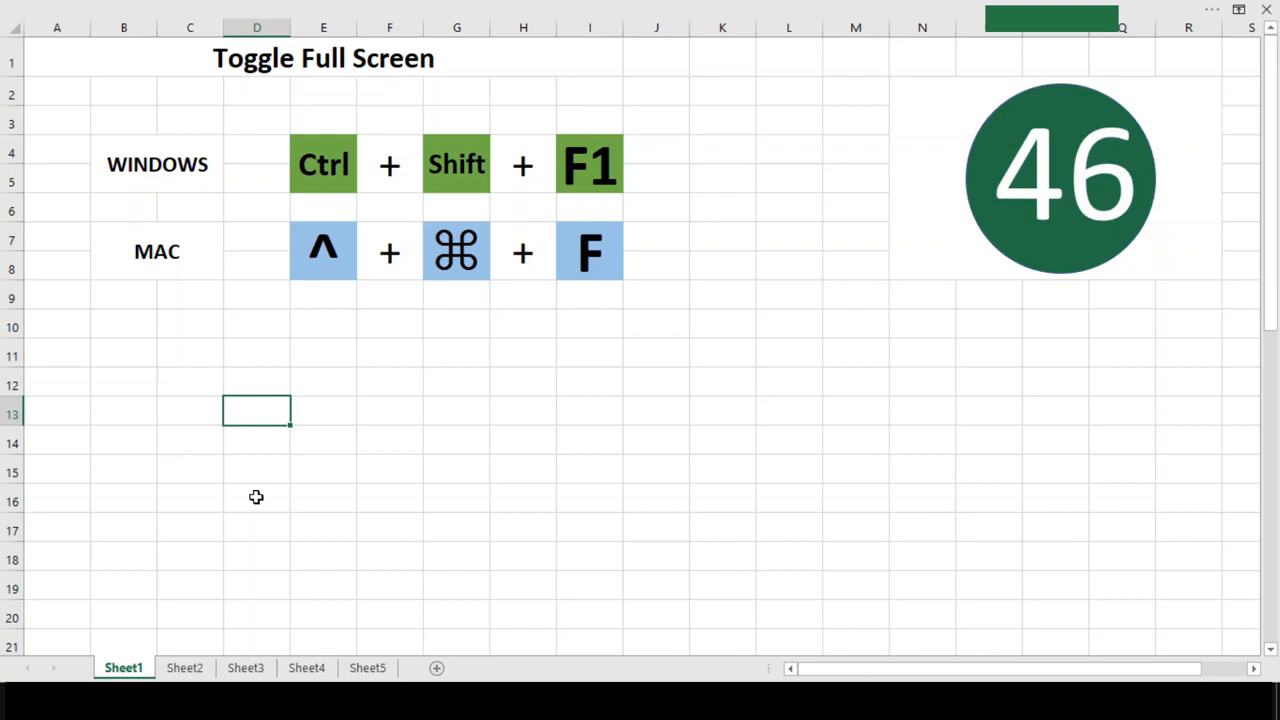
{"action": "mouse_move", "coordinate": [258, 504]}
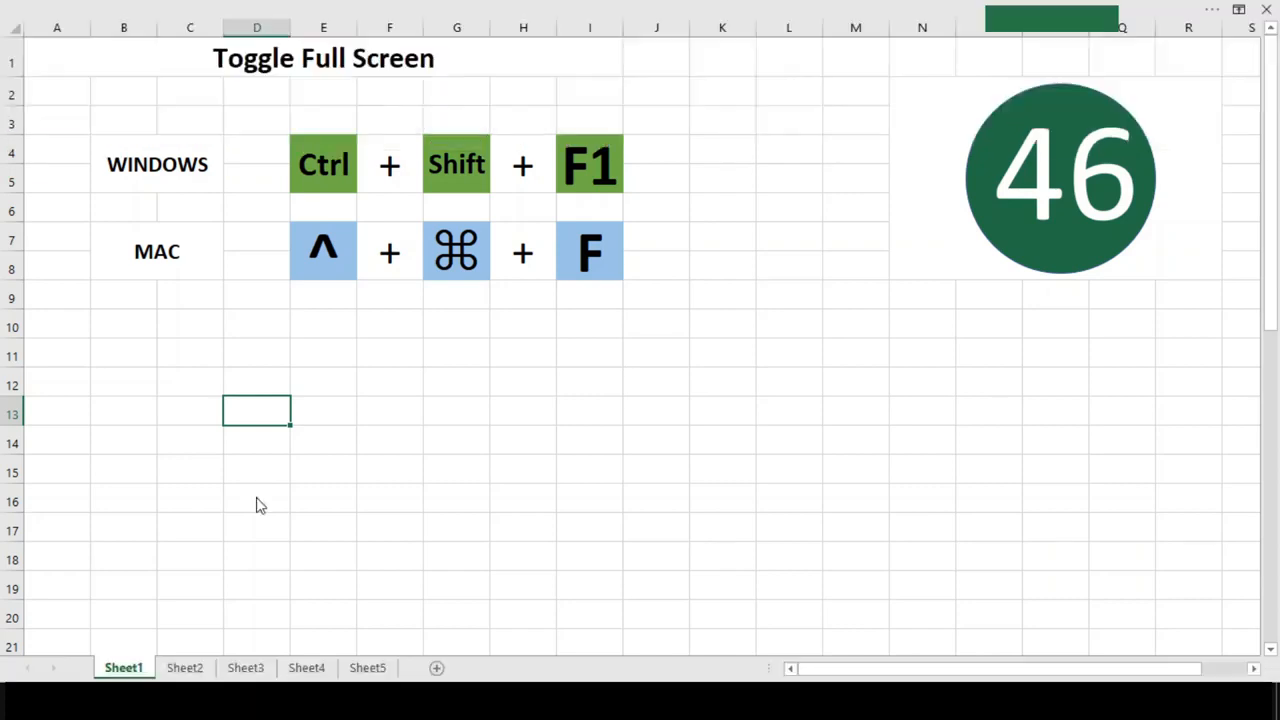
{"action": "key", "text": "Ctrl+Shift+F1"}
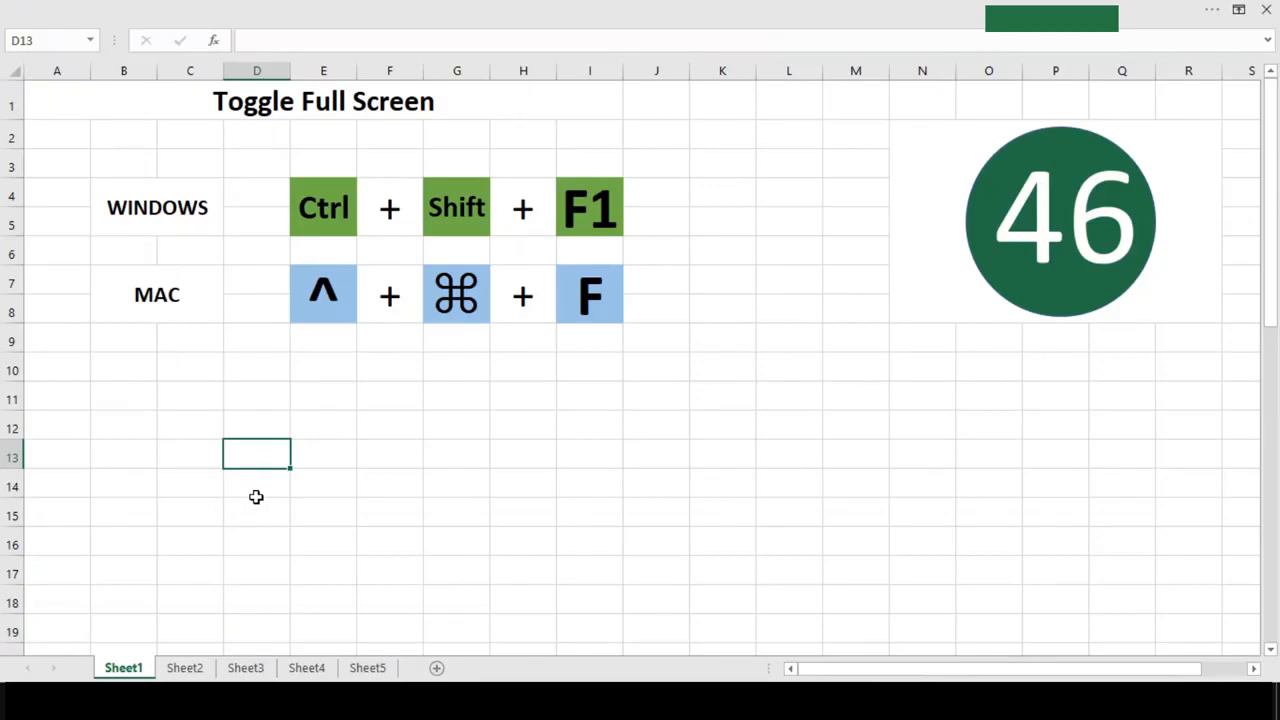
{"action": "key", "text": "Ctrl+Shift+F1"}
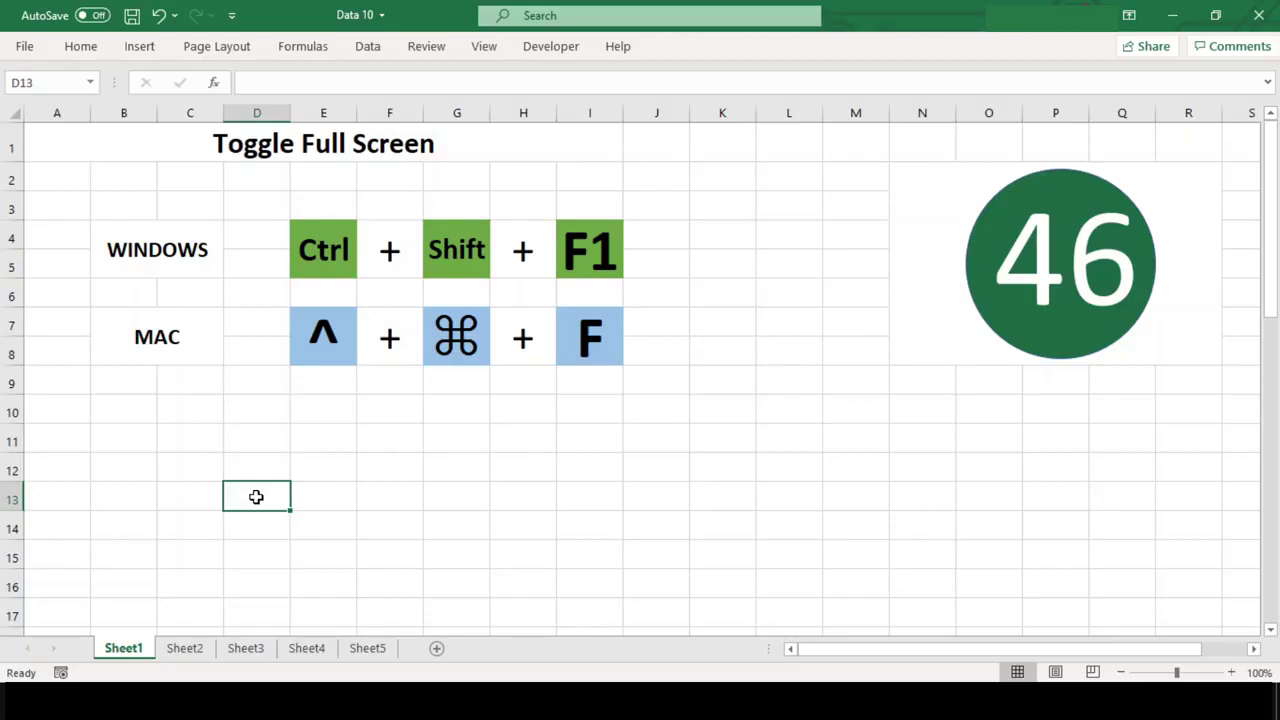
Leave the Toggle Full Screen sheet and move on to Sheet2
{"action": "left_click", "coordinate": [589, 337]}
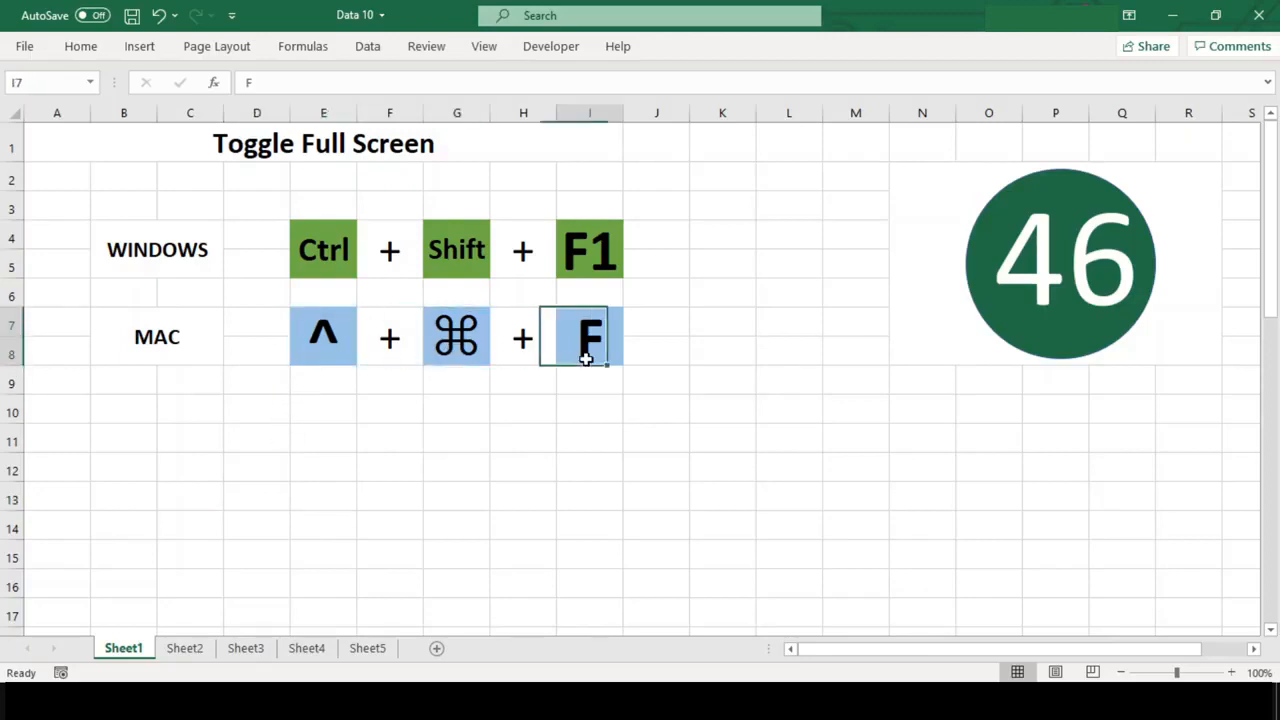
{"action": "left_click", "coordinate": [657, 467]}
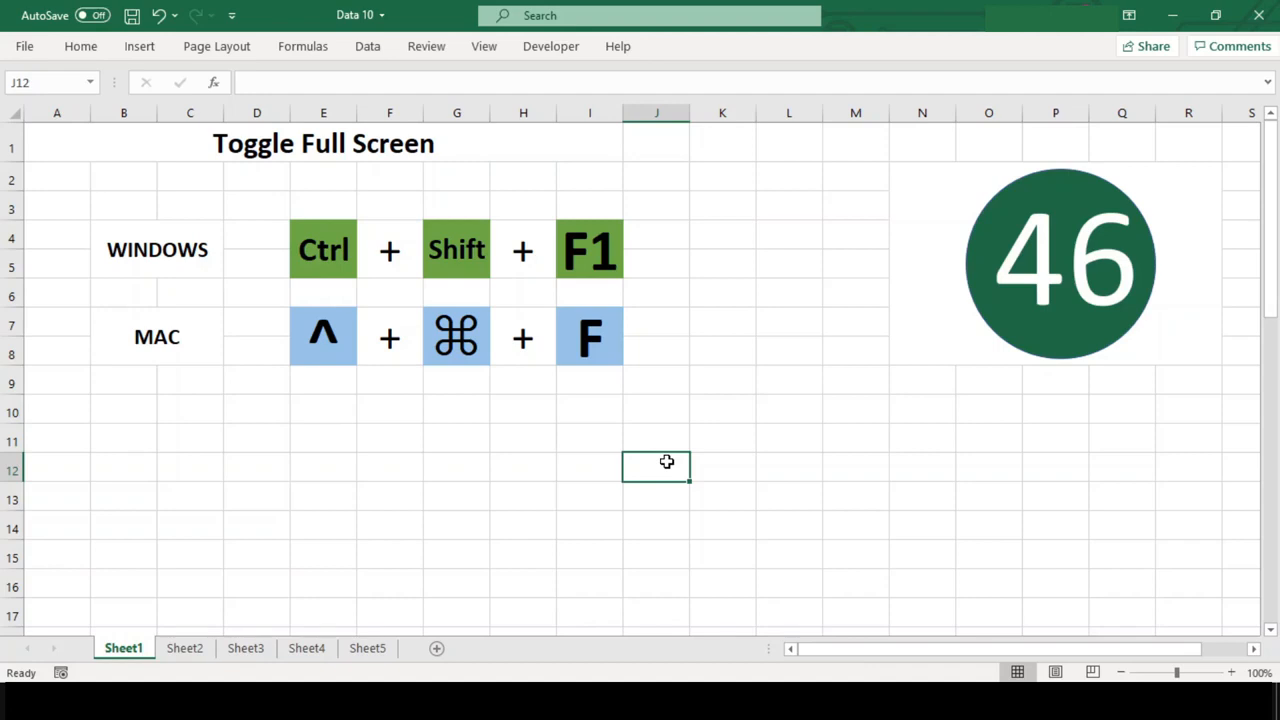
{"action": "mouse_move", "coordinate": [338, 507]}
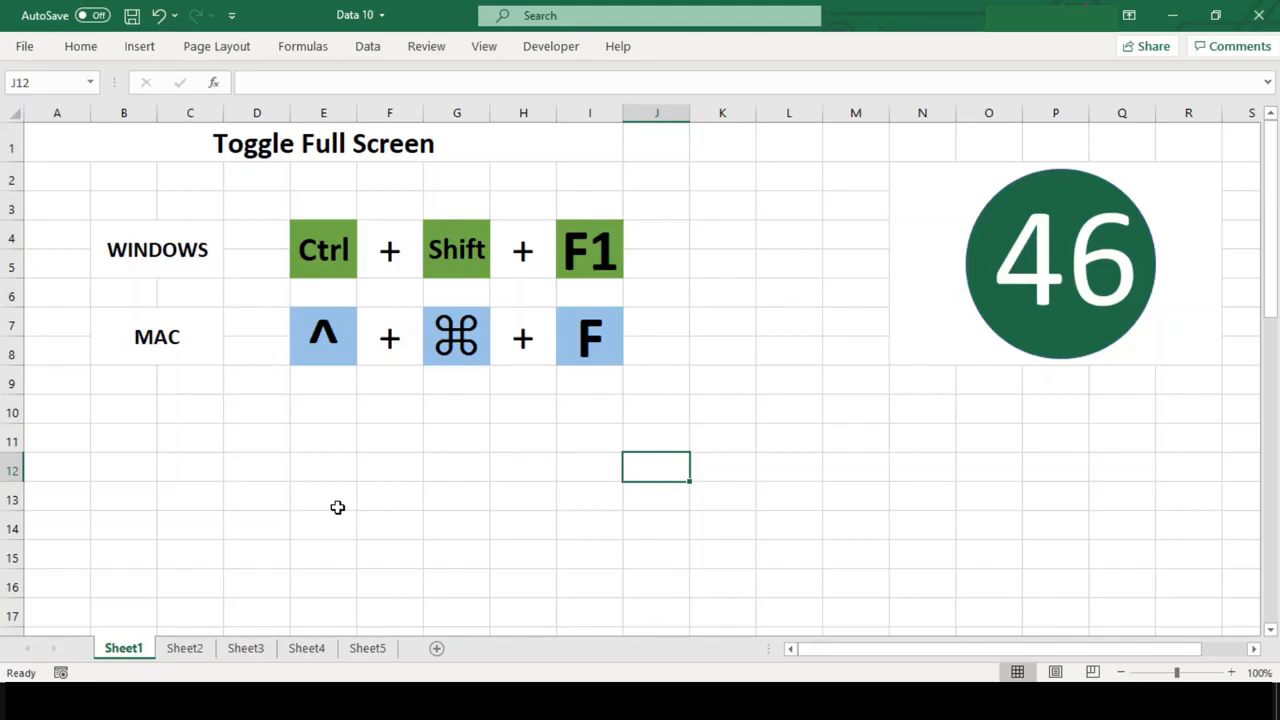
{"action": "mouse_move", "coordinate": [185, 648]}
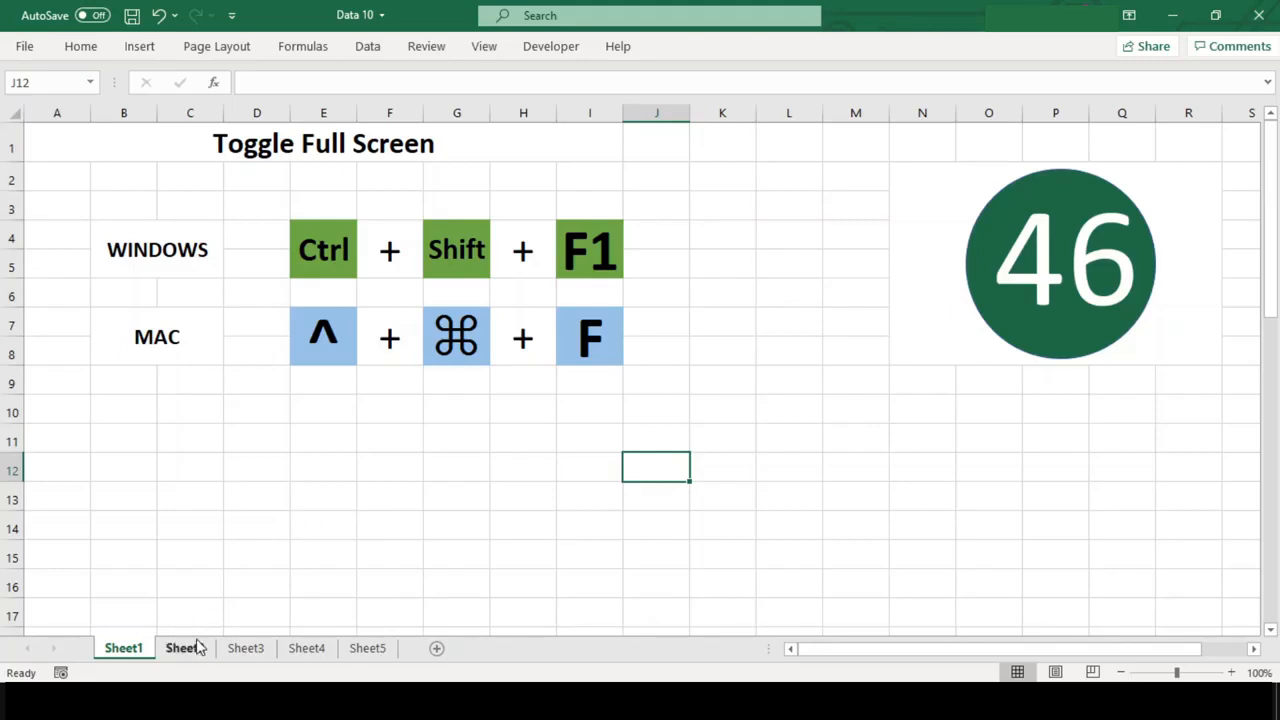
{"action": "left_click", "coordinate": [184, 648]}
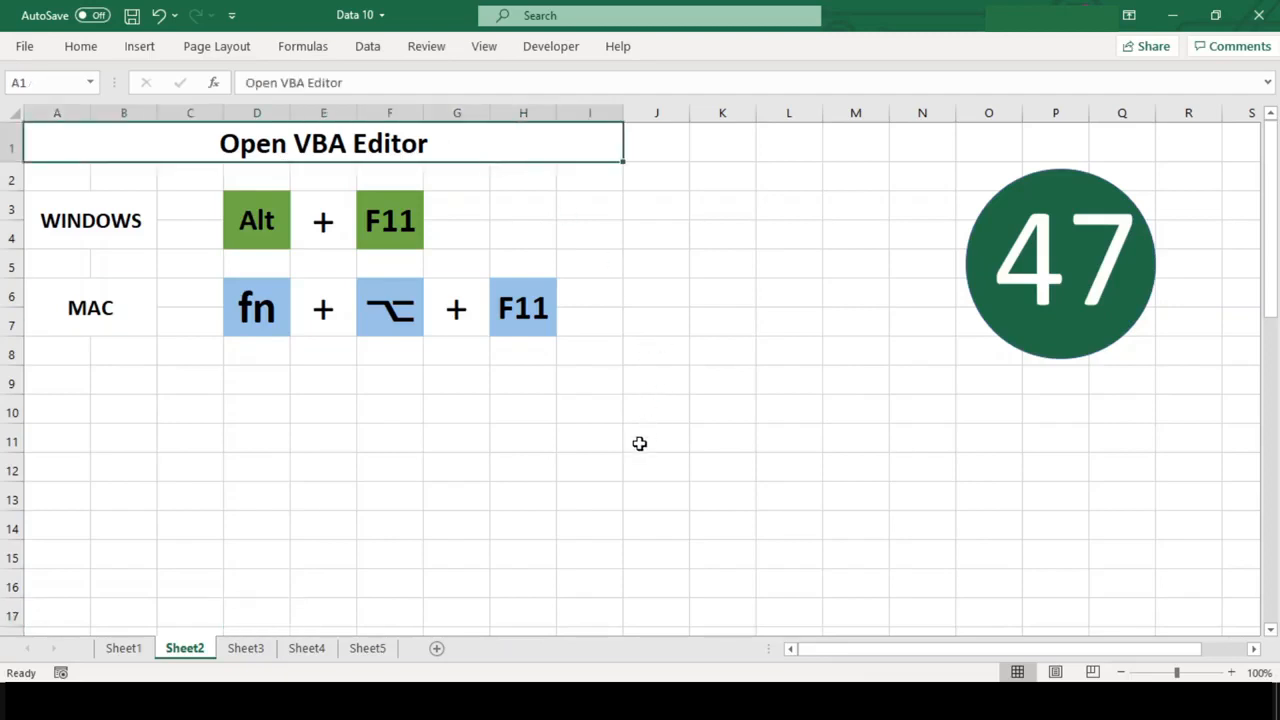
{"action": "mouse_move", "coordinate": [280, 268]}
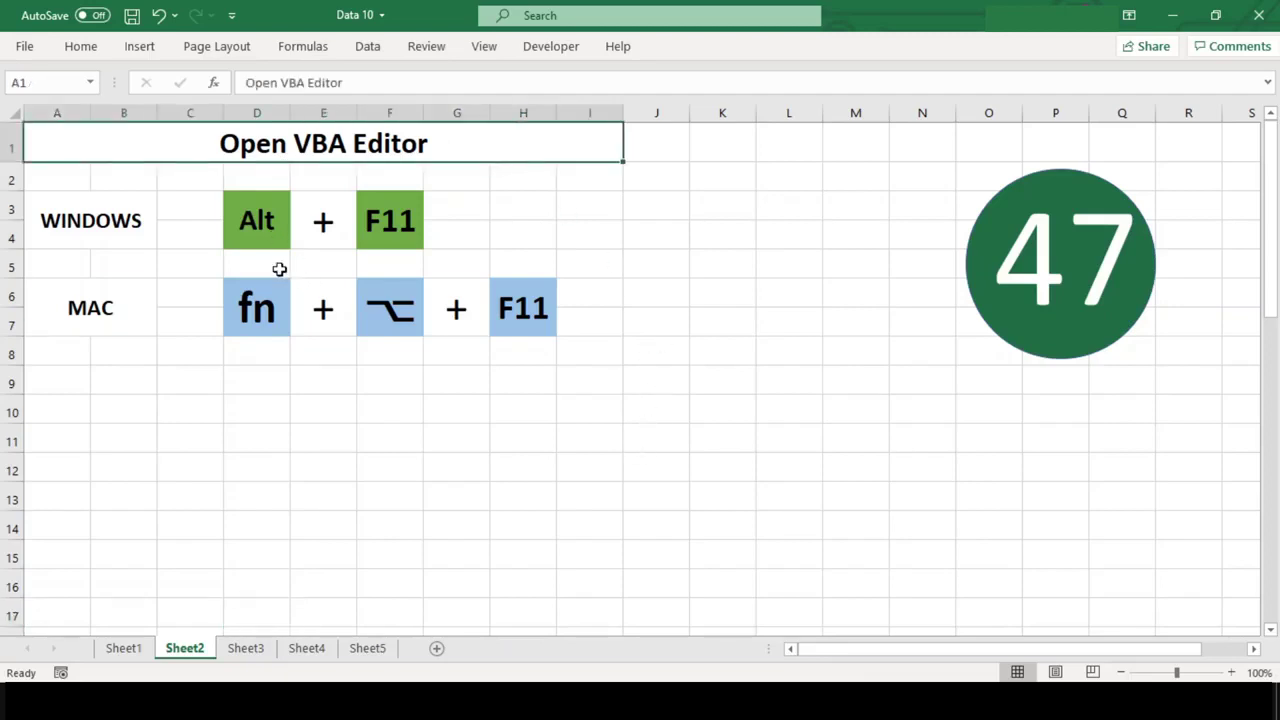
Demonstrate Alt+F11 for the VBA editor, return to the workbook and move to Sheet3
{"action": "left_click", "coordinate": [589, 497]}
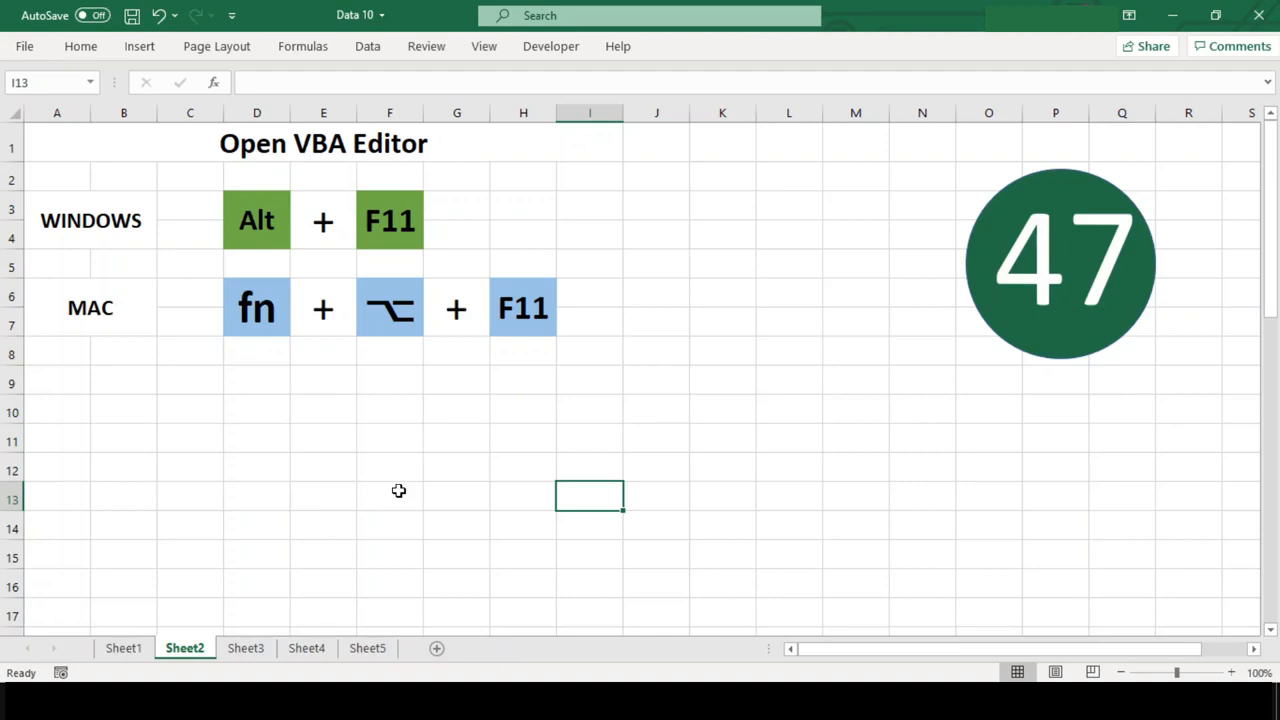
{"action": "key", "text": "alt"}
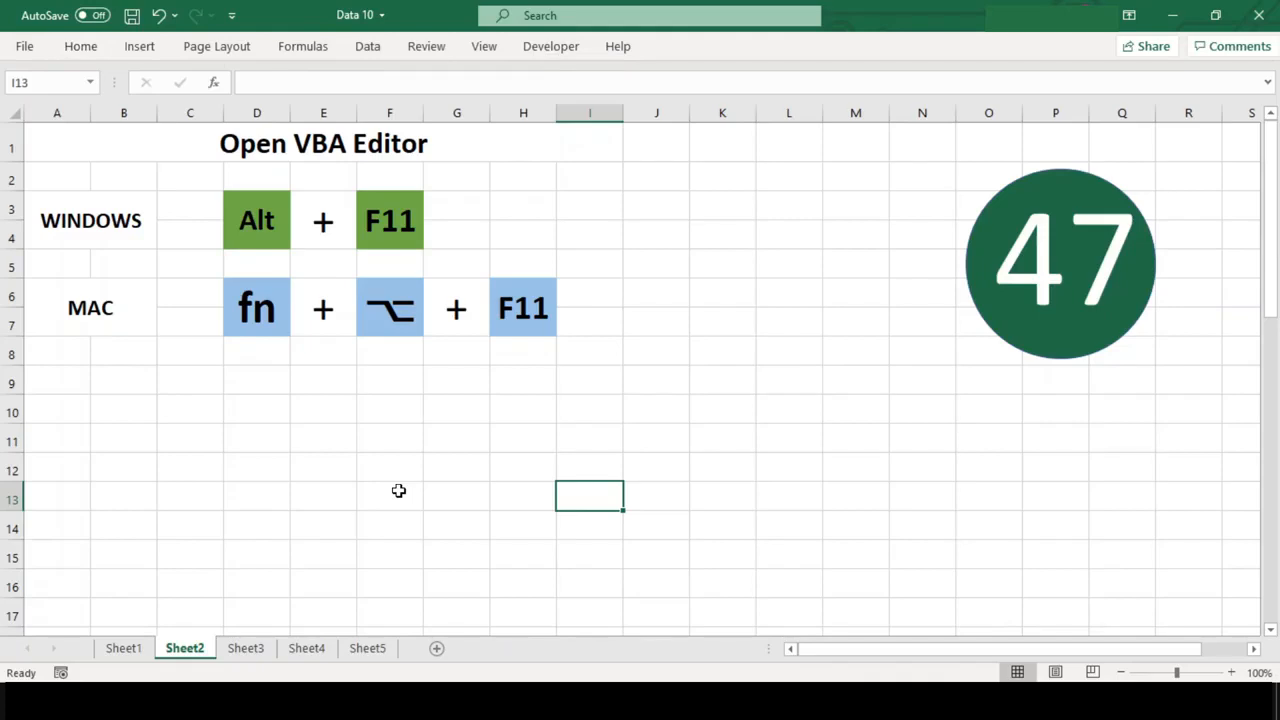
{"action": "key", "text": "alt+F11"}
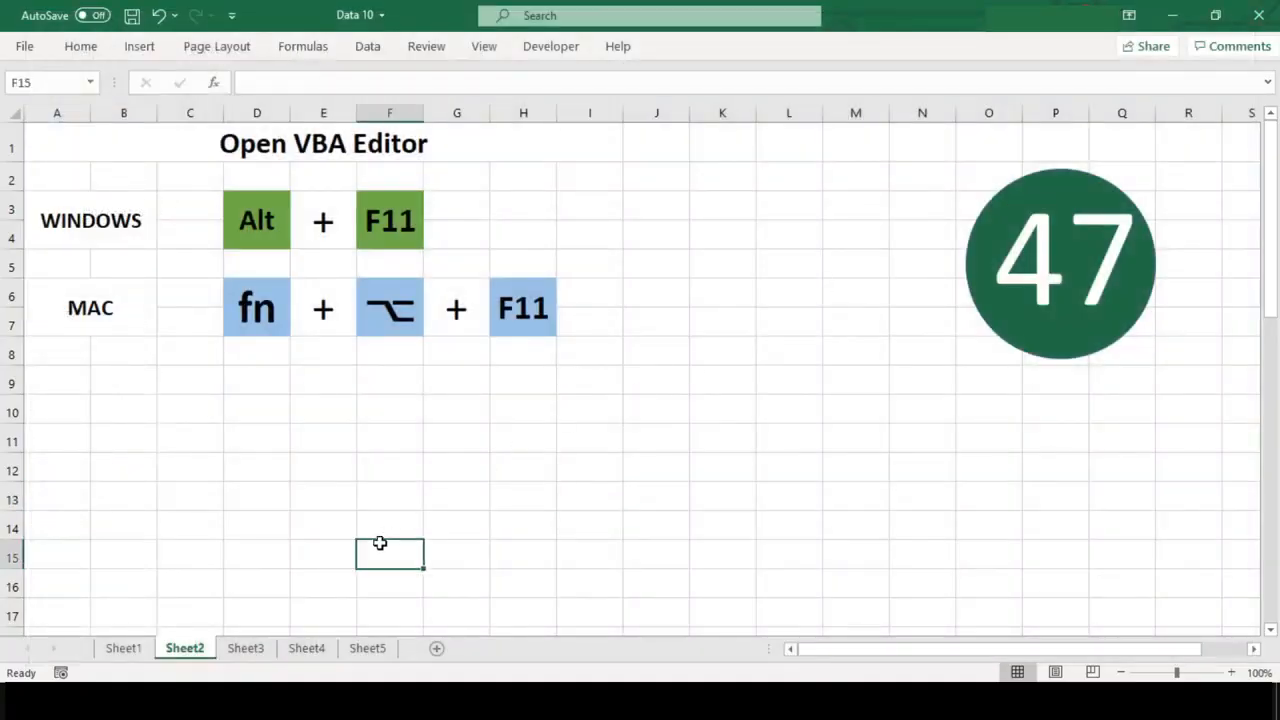
{"action": "mouse_move", "coordinate": [246, 648]}
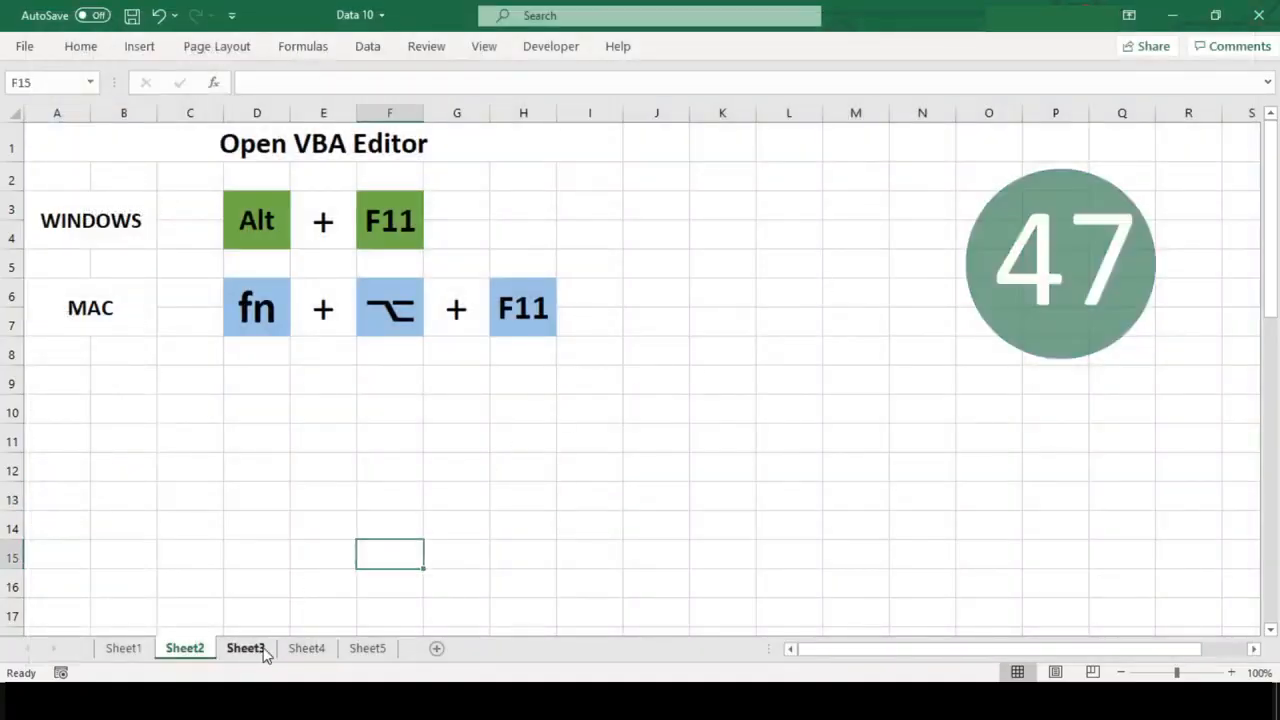
{"action": "left_click", "coordinate": [245, 648]}
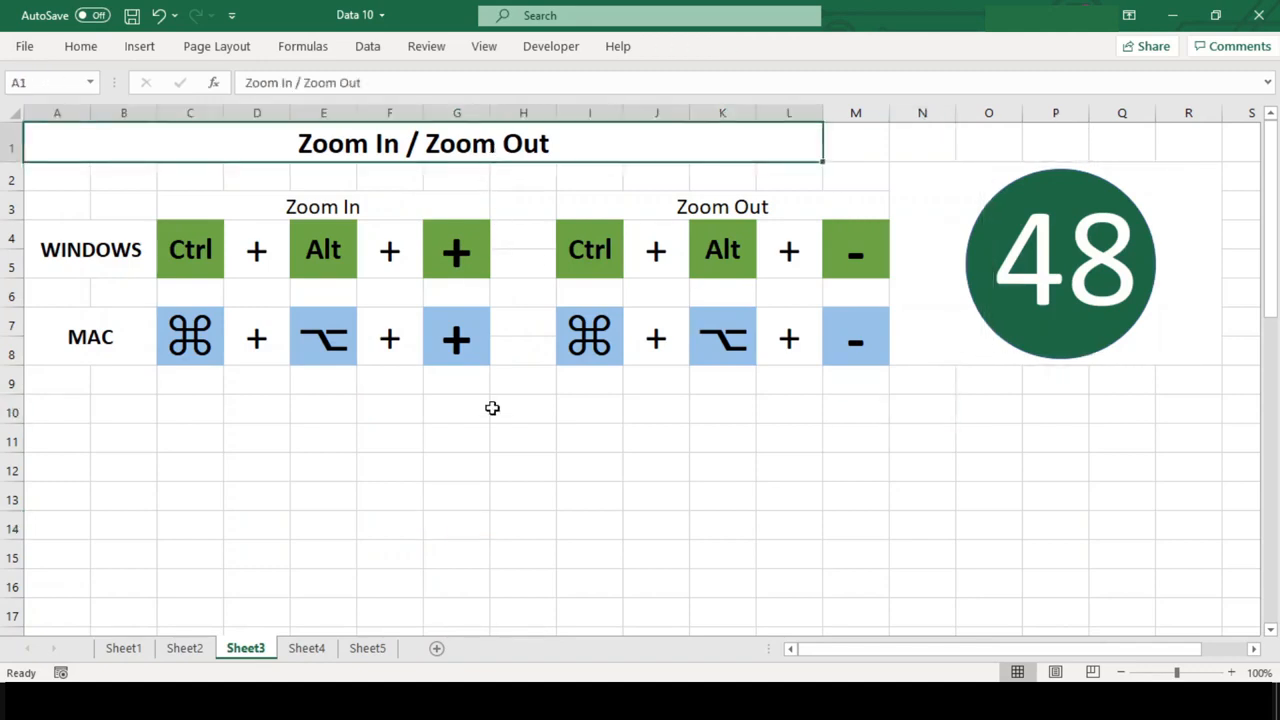
Zoom the sheet in and back out to 100% with Ctrl+Alt+/-, then move to Sheet4
{"action": "left_click", "coordinate": [323, 249]}
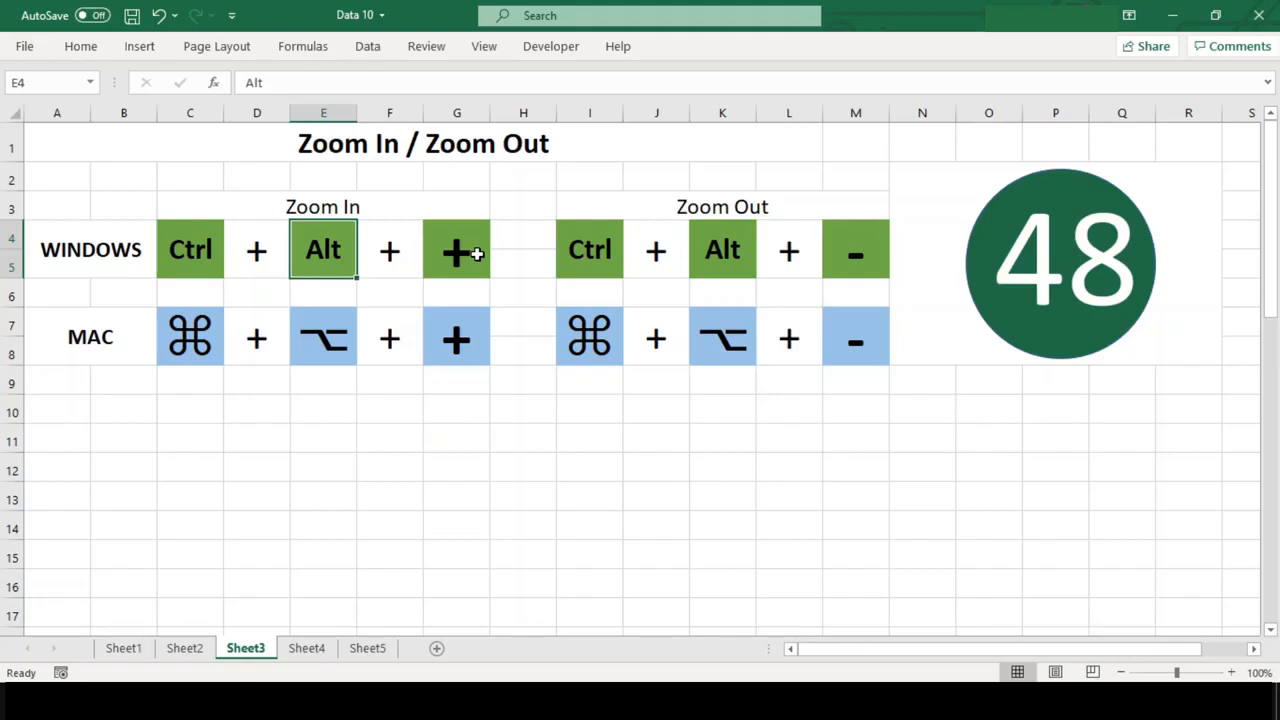
{"action": "left_click", "coordinate": [456, 470]}
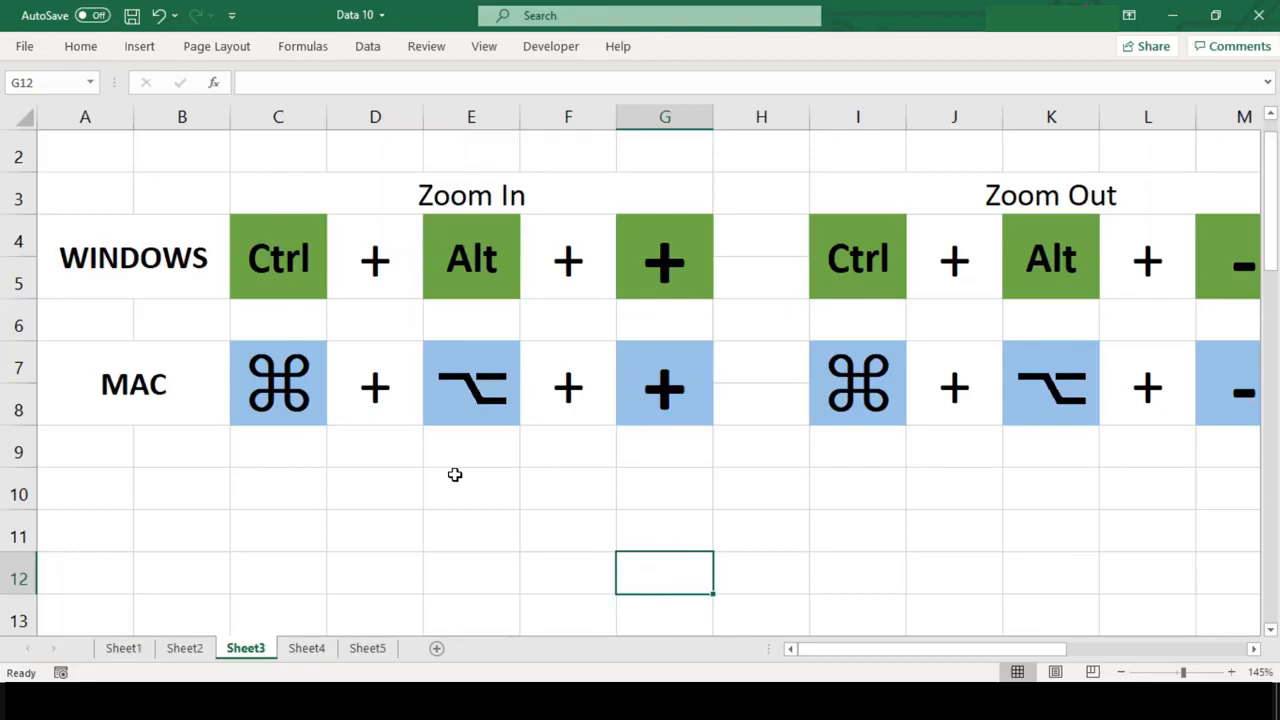
{"action": "key", "text": "alt"}
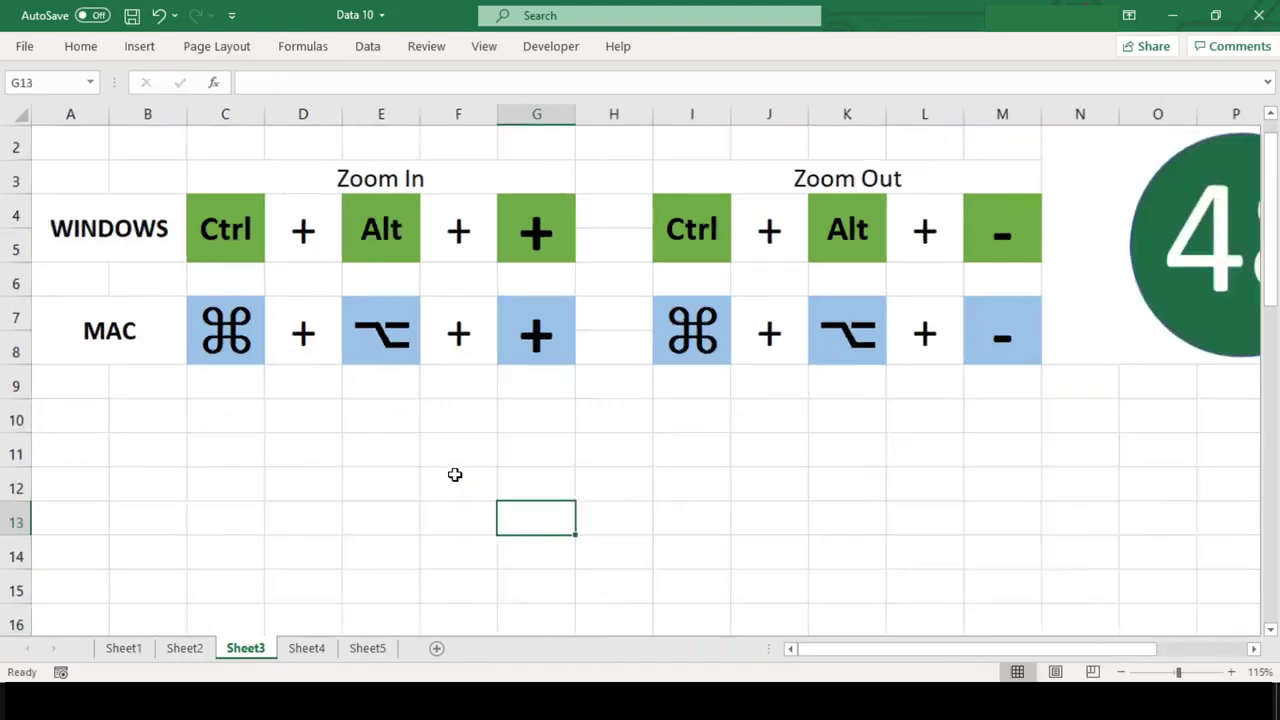
{"action": "type", "text": "--"}
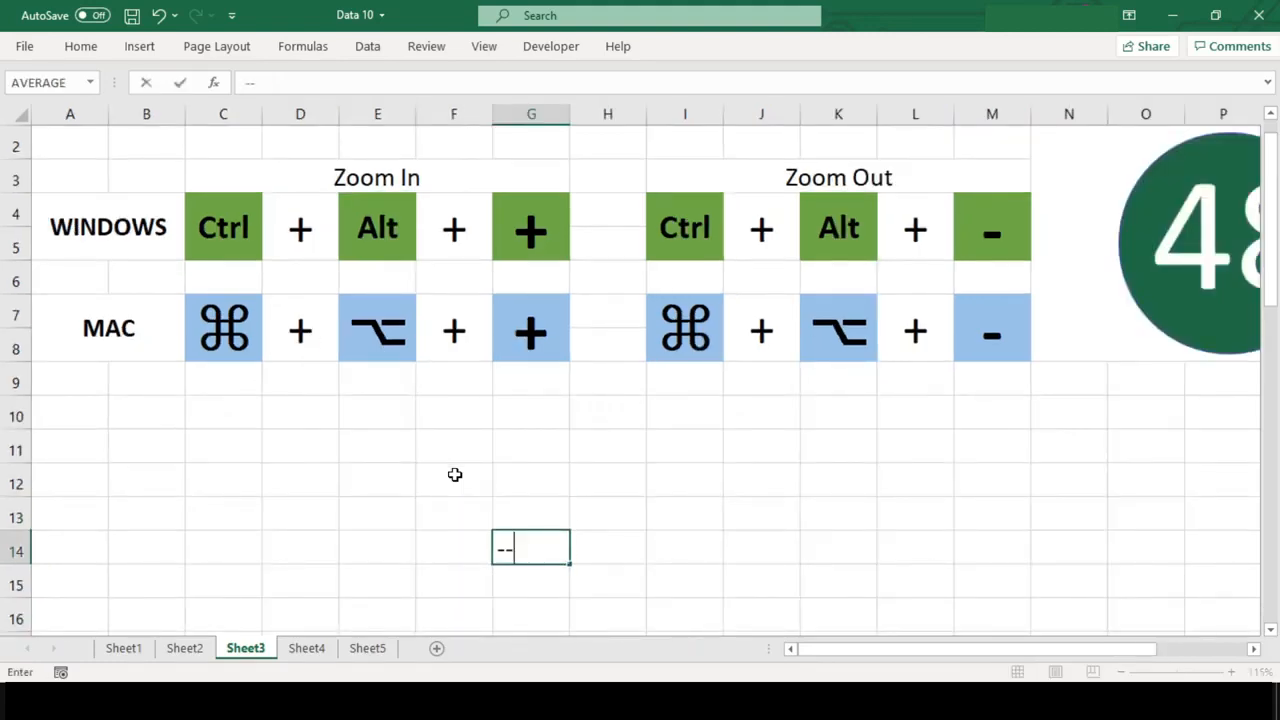
{"action": "key", "text": "Return"}
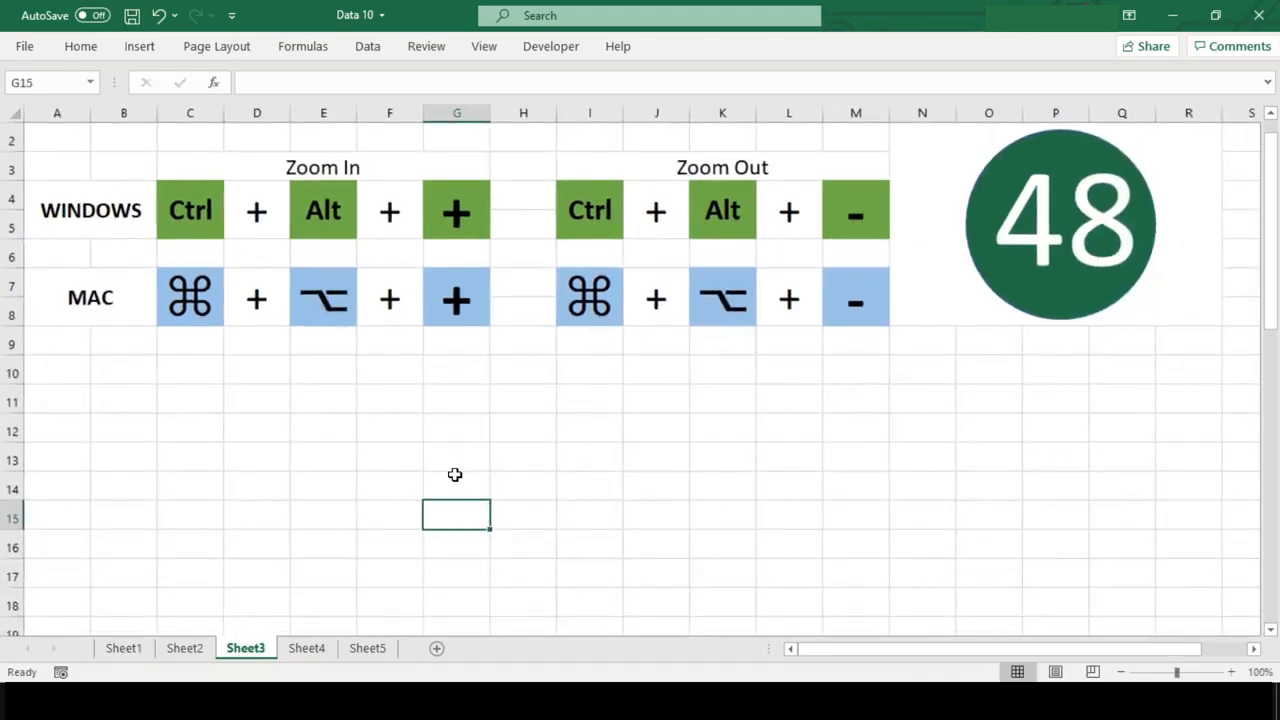
{"action": "left_click", "coordinate": [306, 648]}
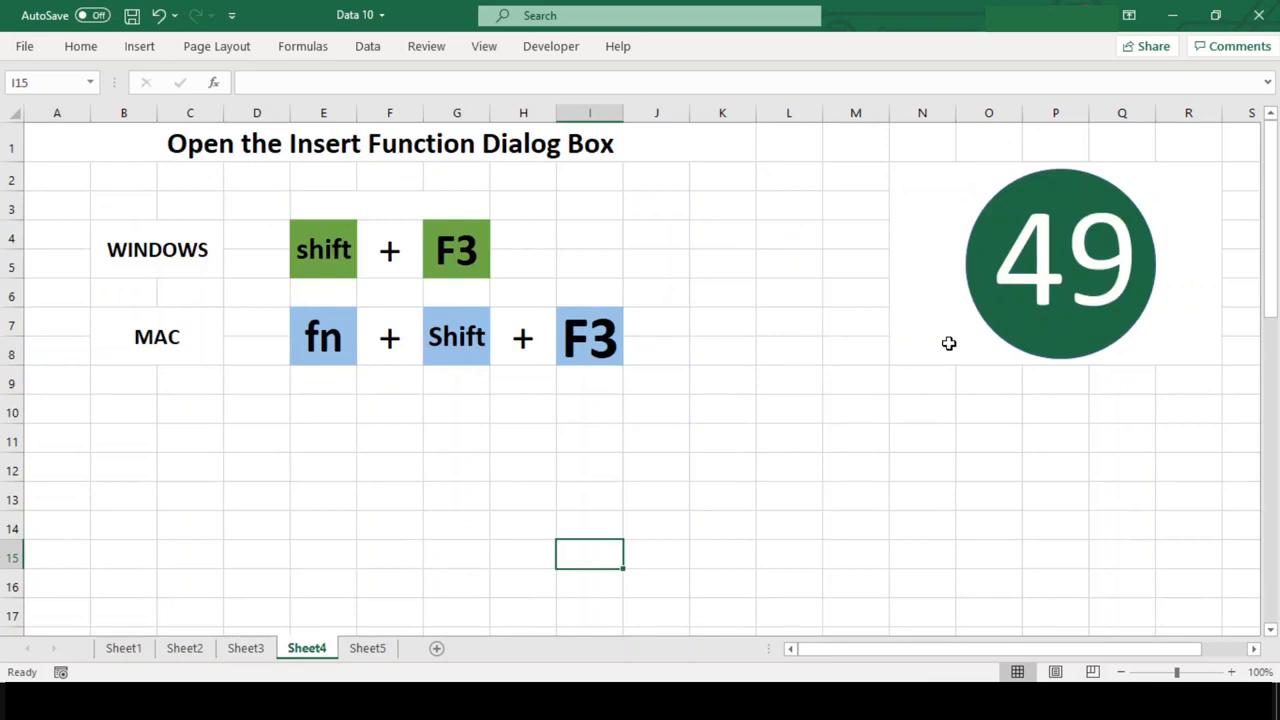
{"action": "left_click", "coordinate": [1055, 263]}
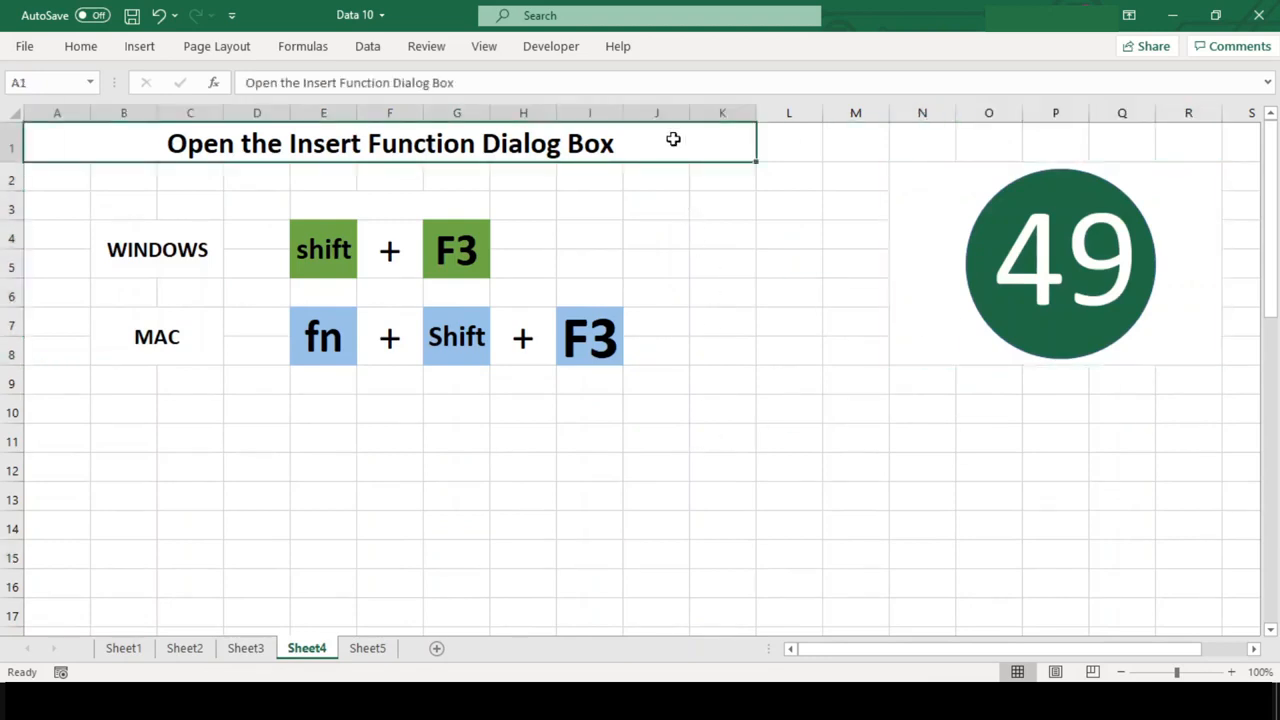
{"action": "mouse_move", "coordinate": [347, 430]}
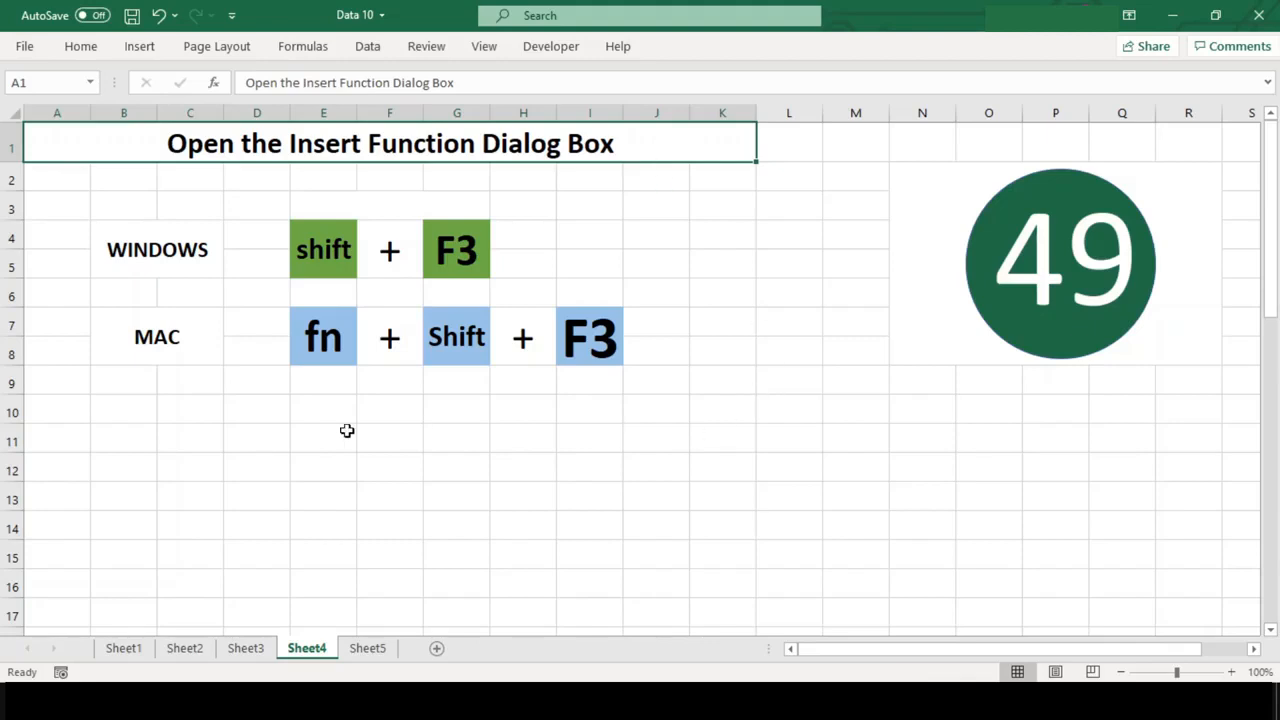
{"action": "left_click", "coordinate": [323, 249]}
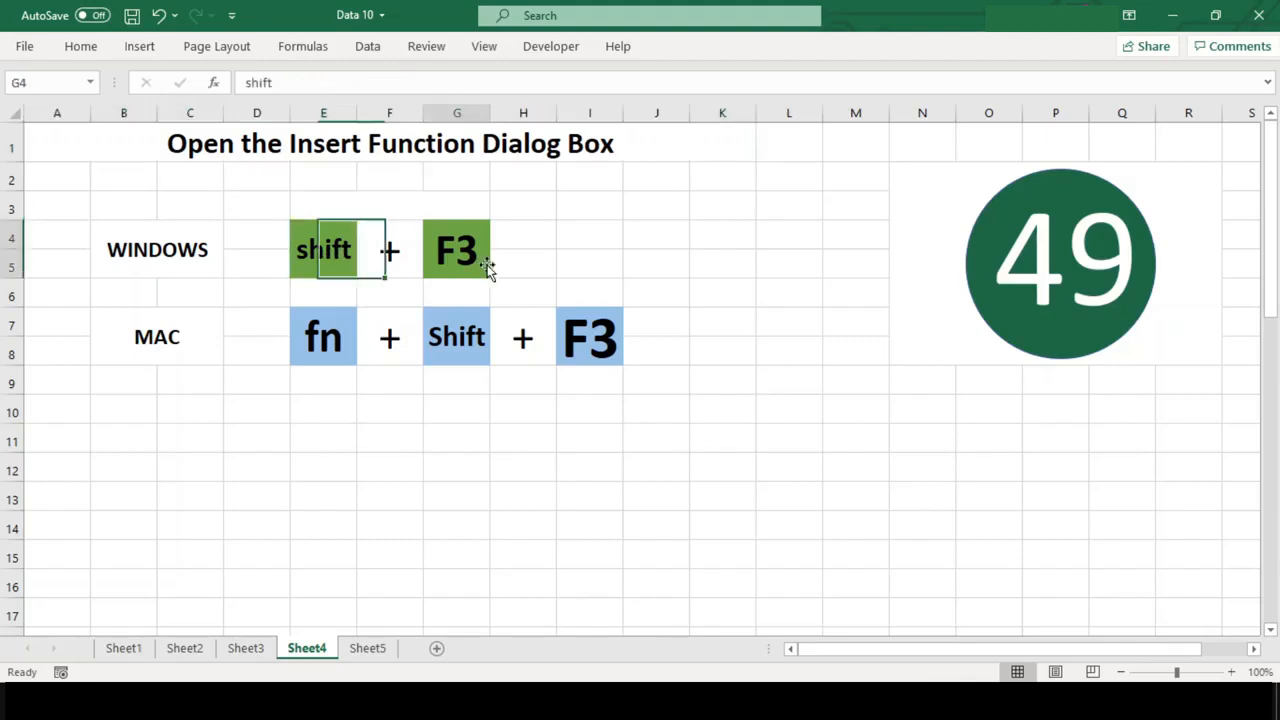
{"action": "left_click", "coordinate": [456, 336]}
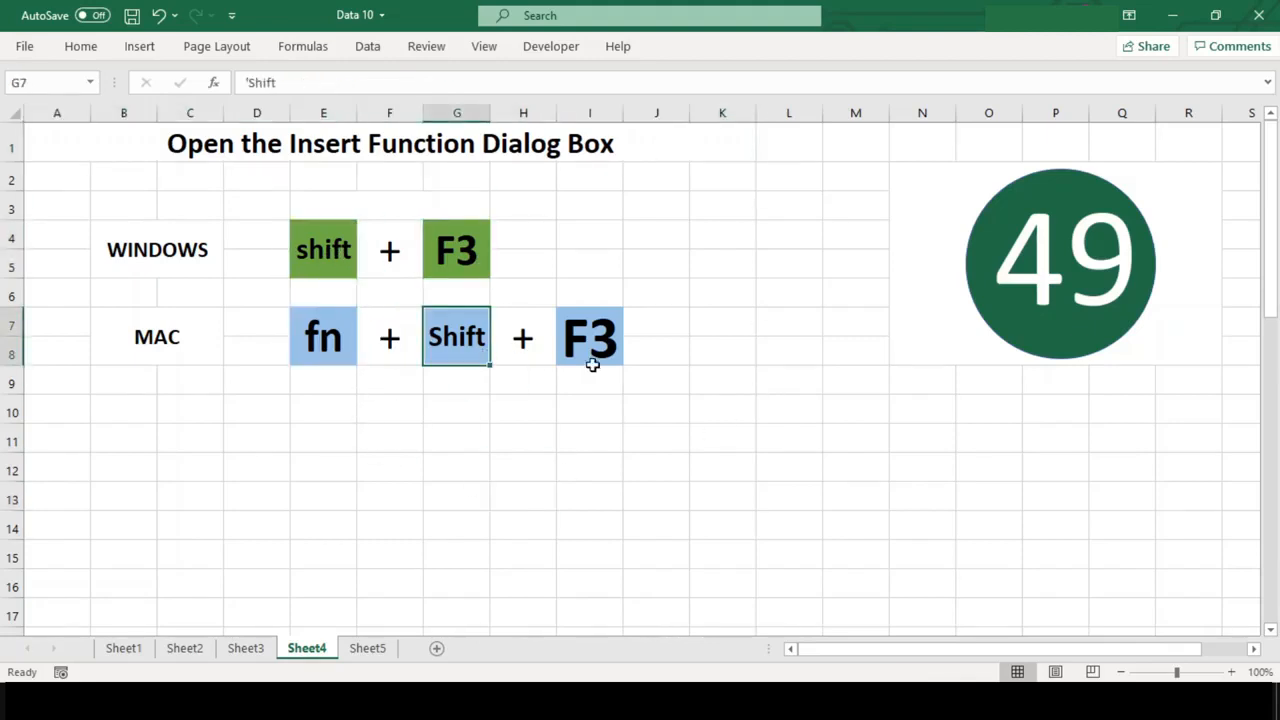
{"action": "left_click", "coordinate": [523, 467]}
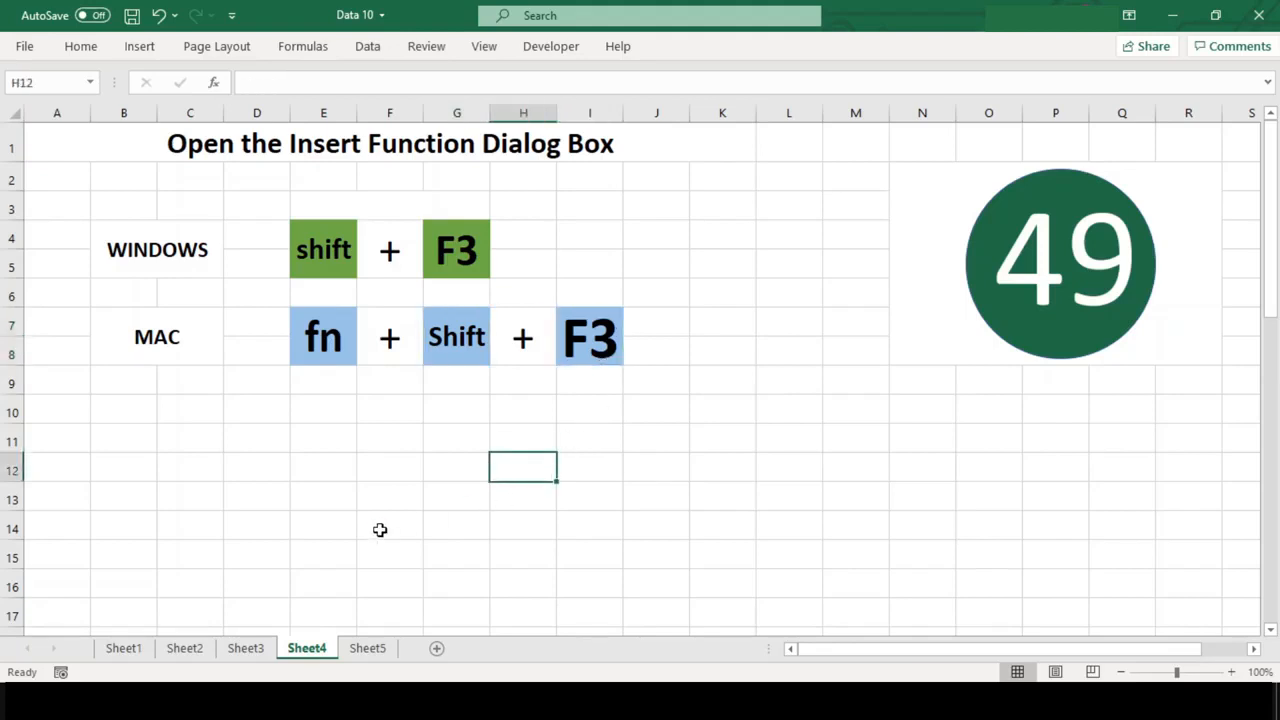
{"action": "key", "text": "shift+f3"}
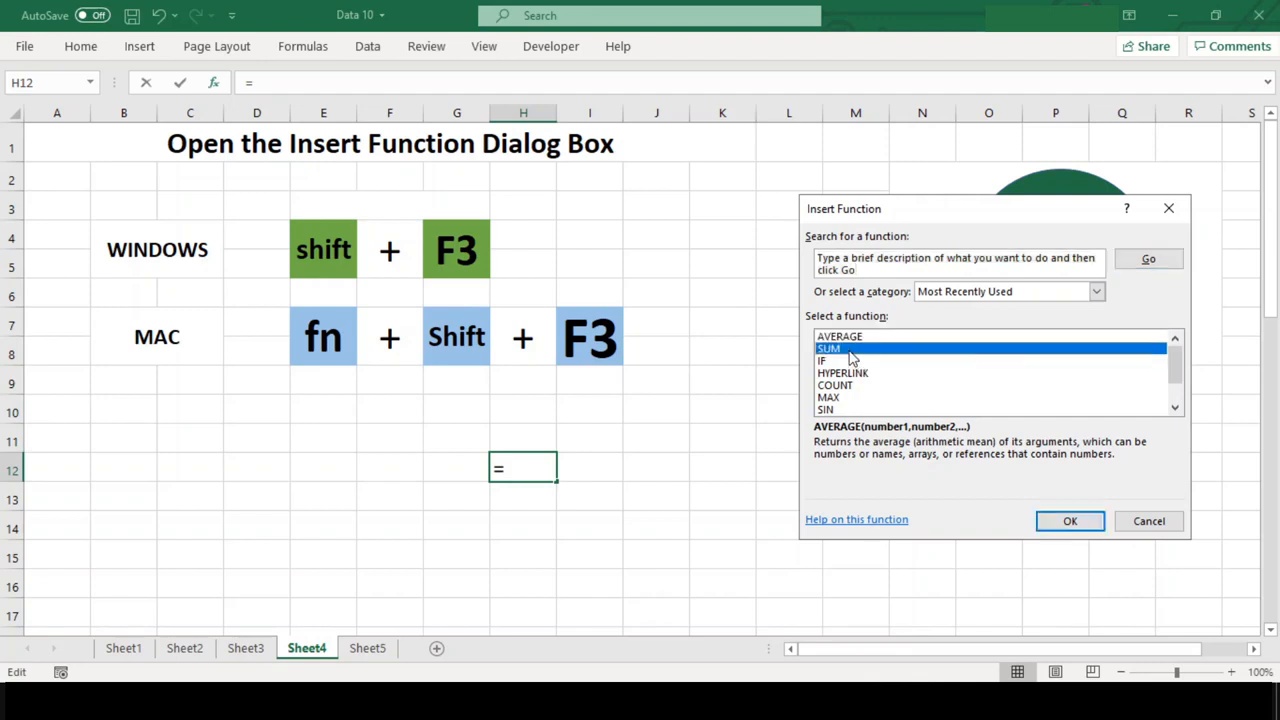
{"action": "left_click", "coordinate": [835, 385]}
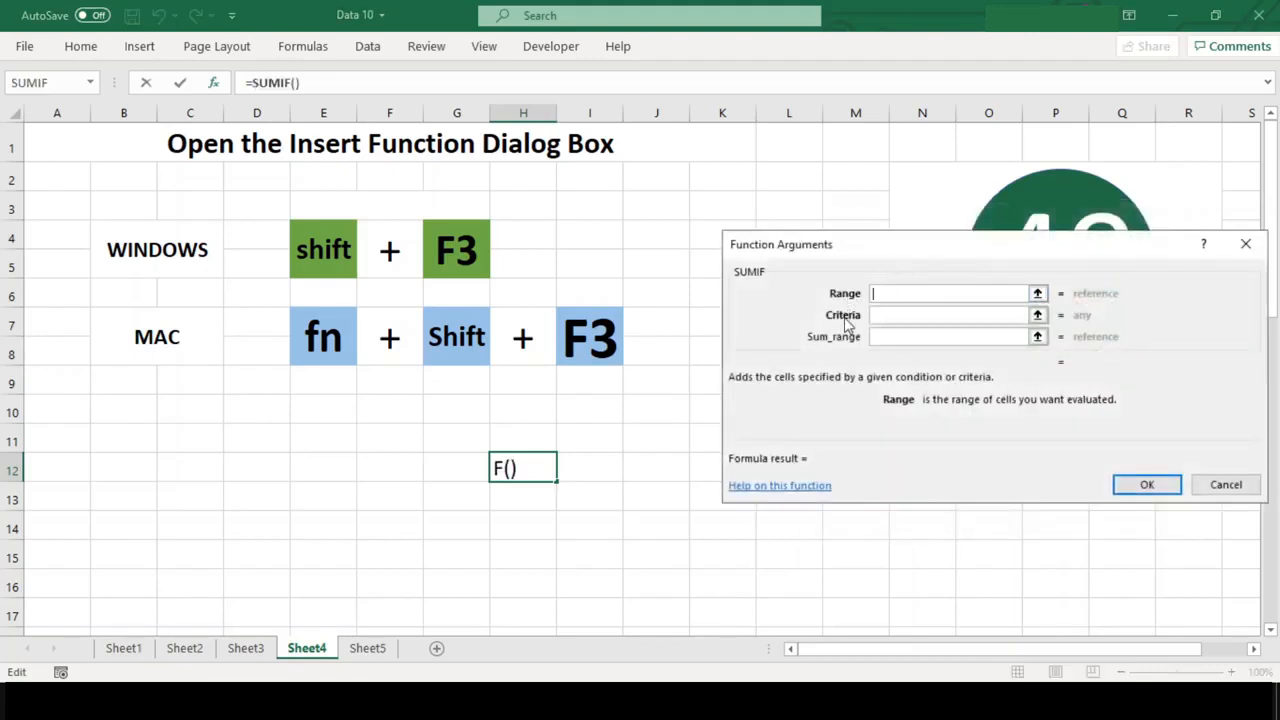
{"action": "mouse_move", "coordinate": [1098, 305]}
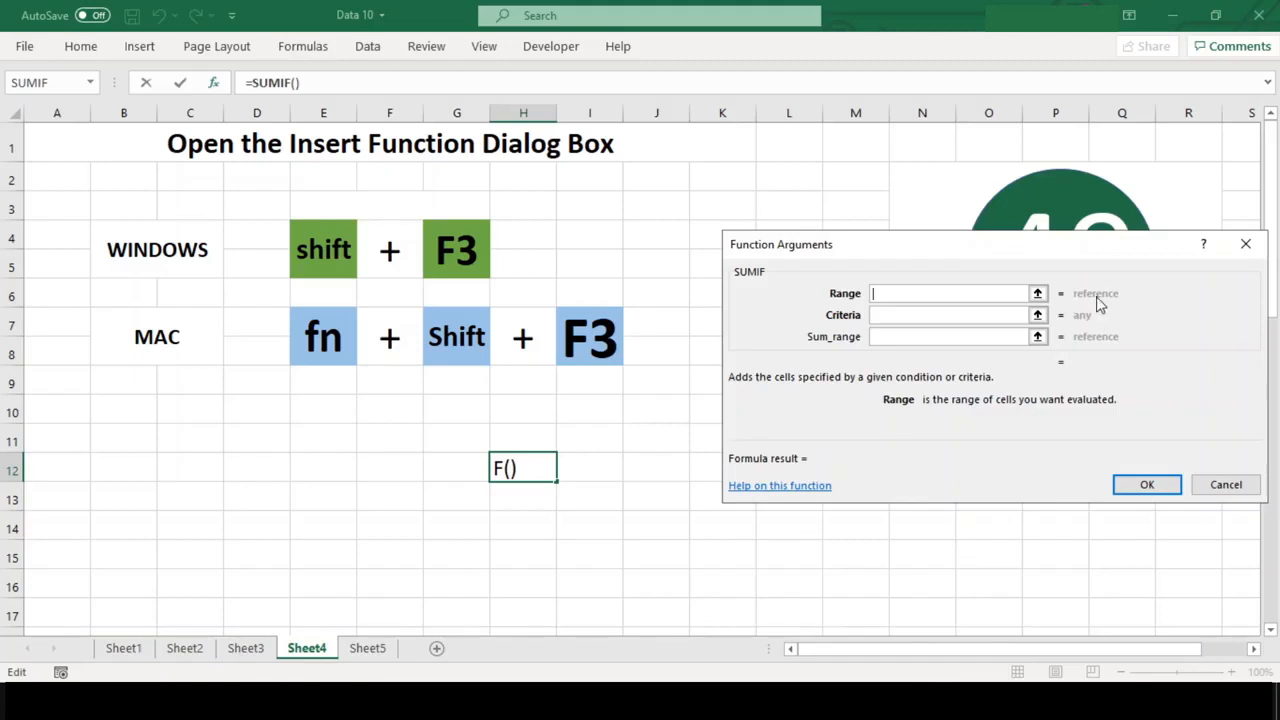
{"action": "mouse_move", "coordinate": [939, 423]}
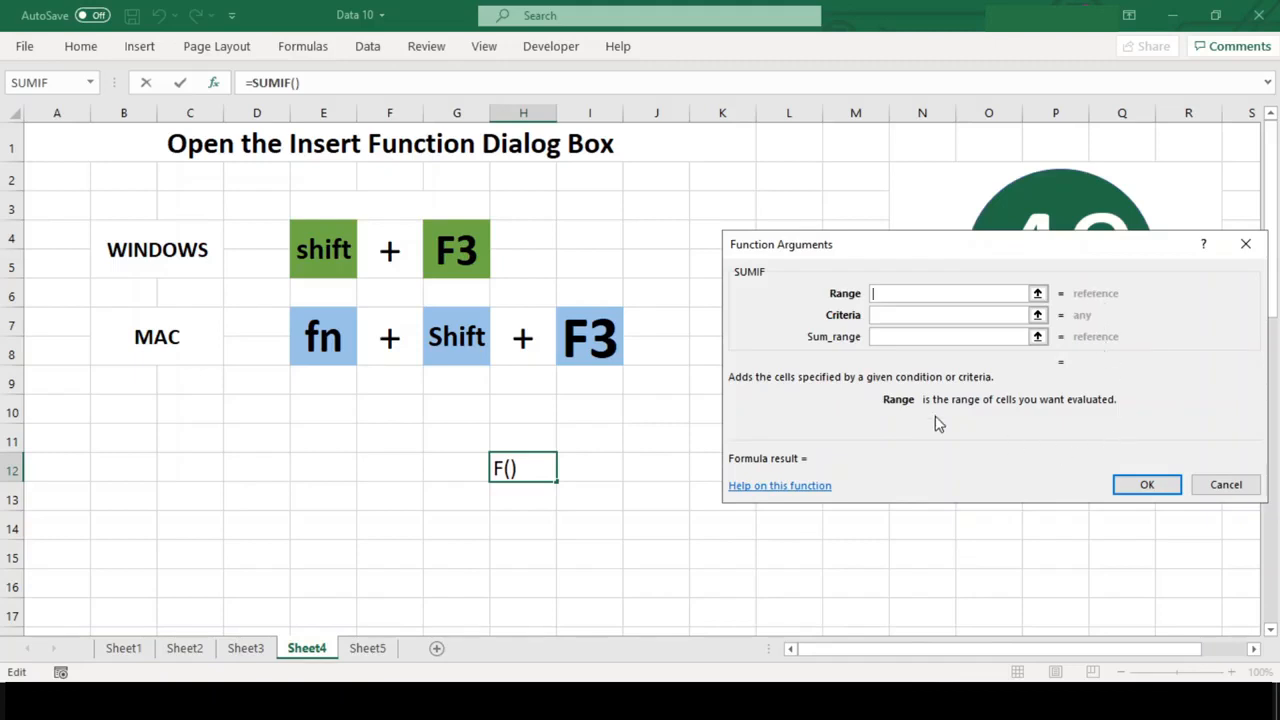
{"action": "left_click", "coordinate": [1226, 484]}
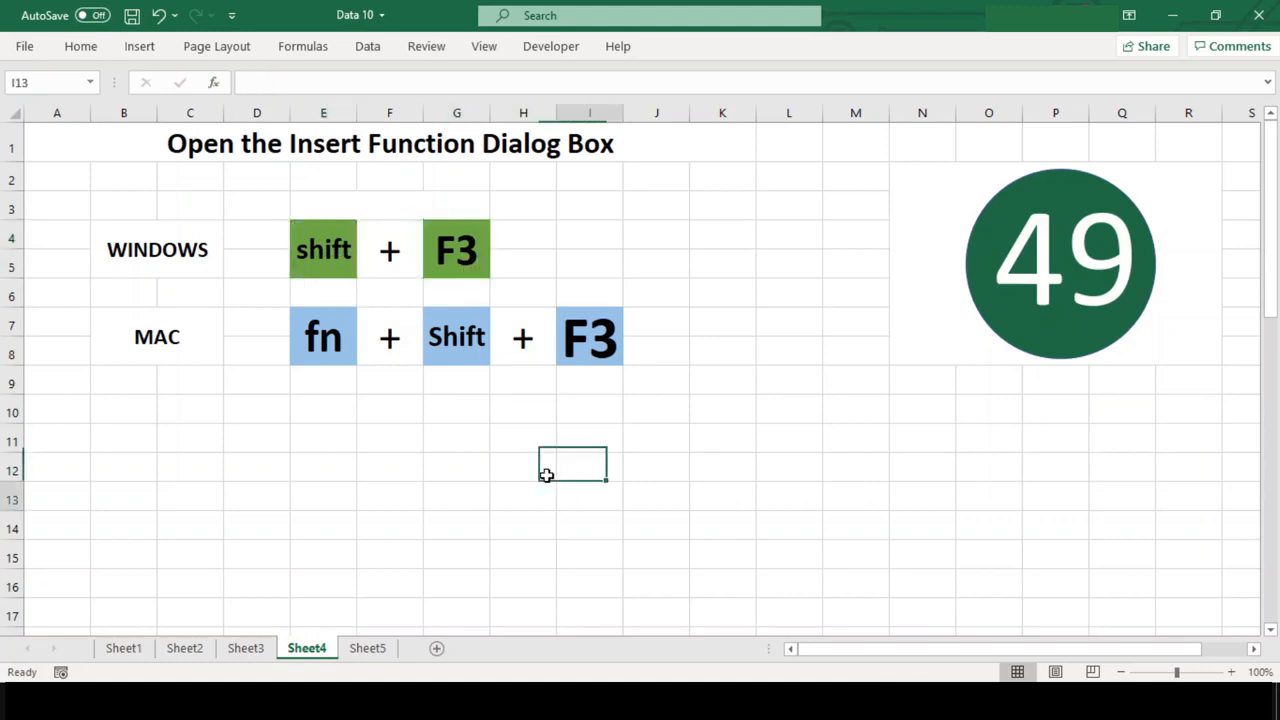
Point out the Mac fn shortcut cell, move to Sheet5 and start editing the formula in D13
{"action": "left_click", "coordinate": [323, 336]}
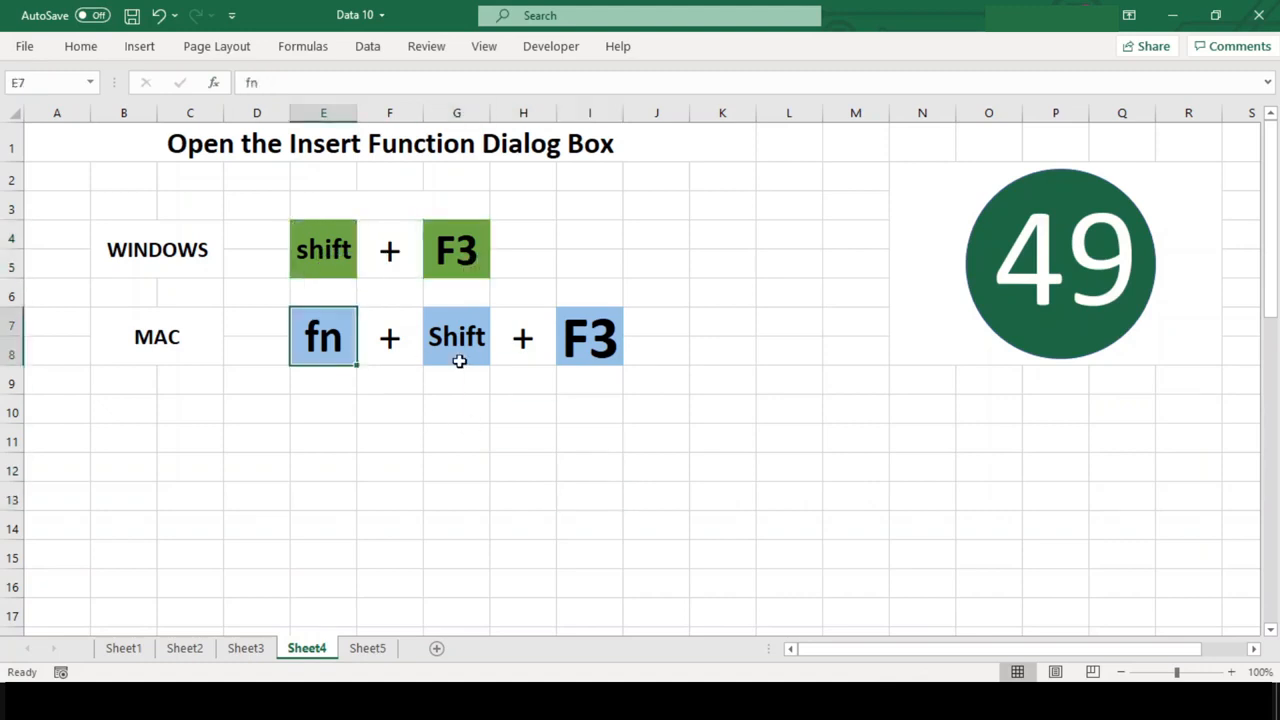
{"action": "left_click", "coordinate": [722, 466]}
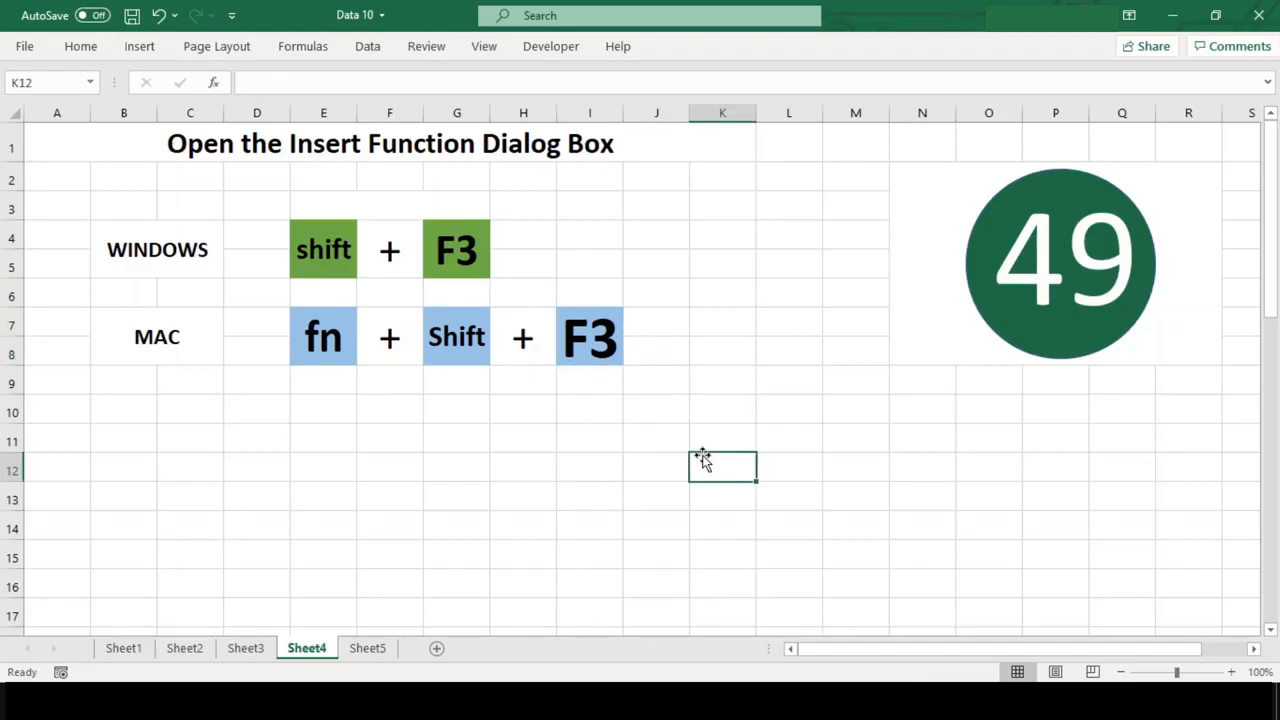
{"action": "mouse_move", "coordinate": [691, 498]}
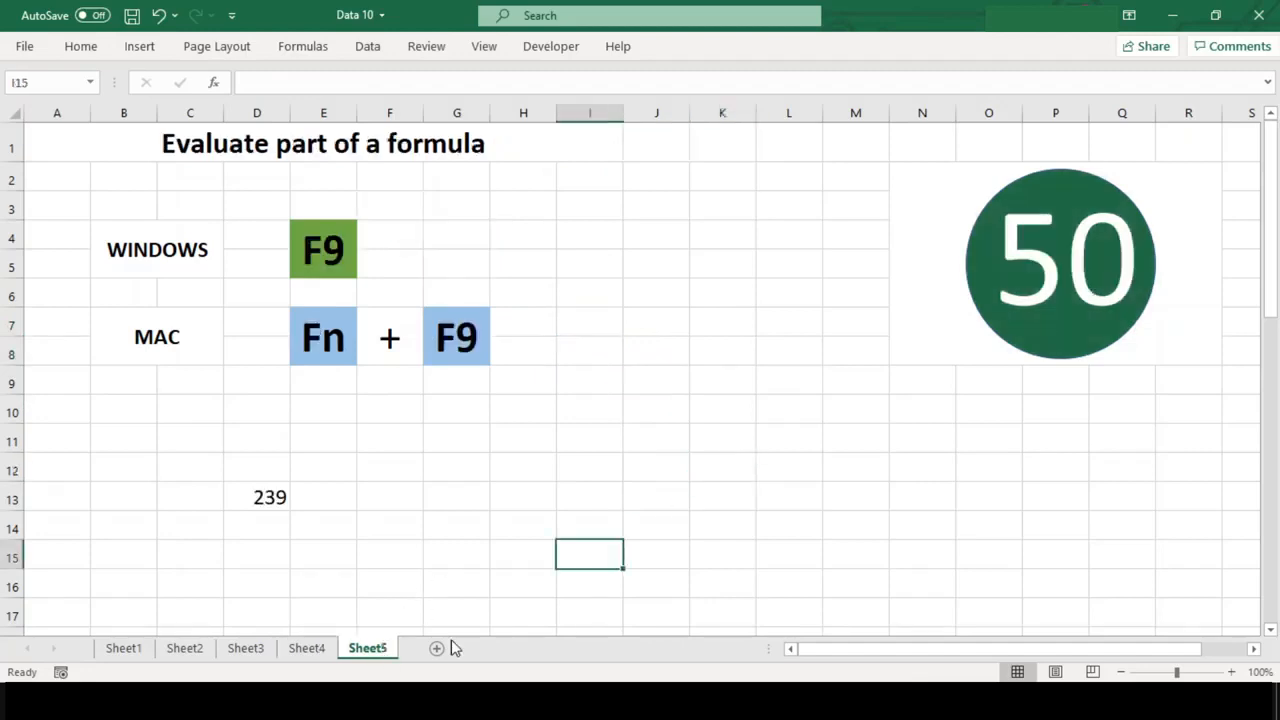
{"action": "left_click", "coordinate": [1055, 263]}
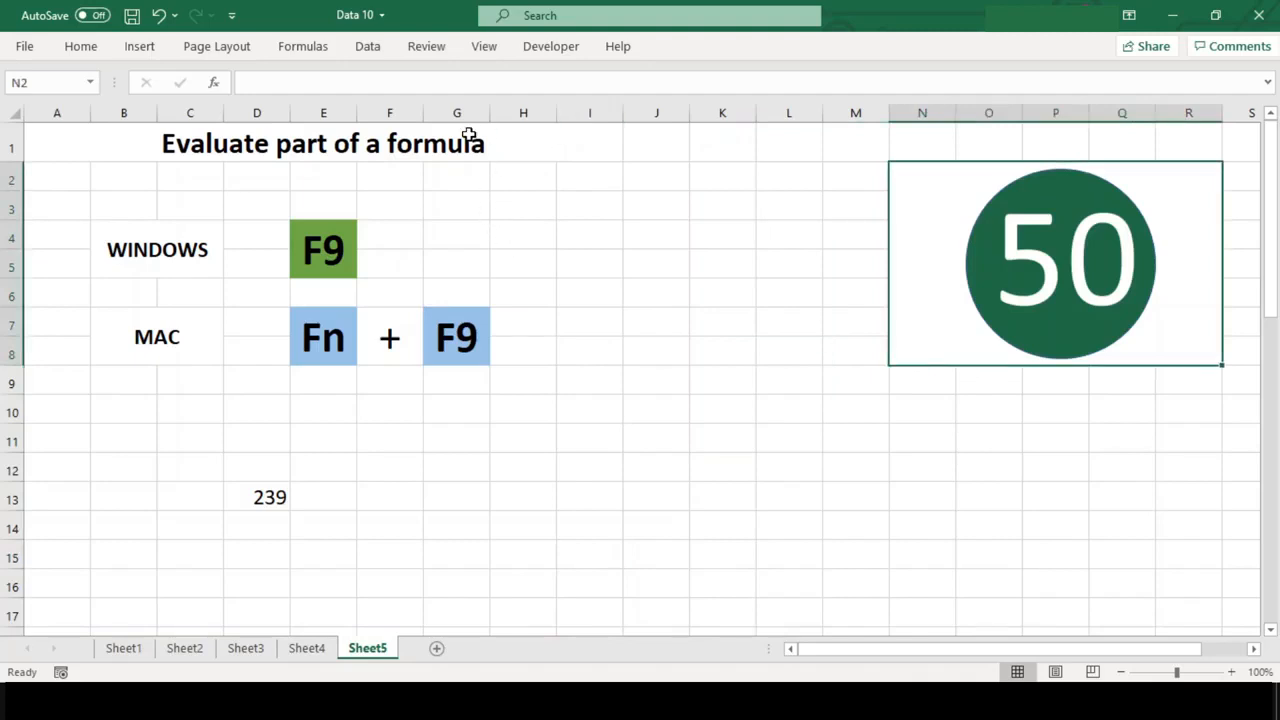
{"action": "left_click", "coordinate": [722, 467]}
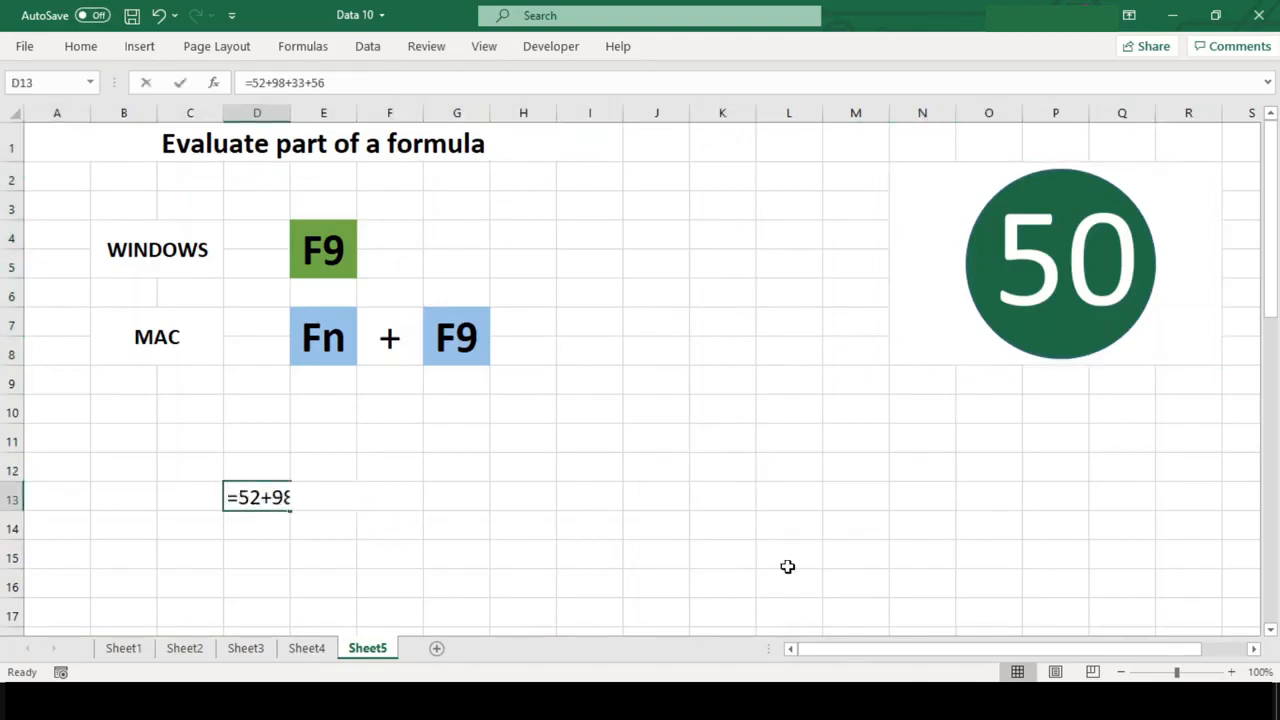
Evaluate =52+98+33+56 piece by piece with F9: 150, then 183, then 239
{"action": "type", "text": "+33+56"}
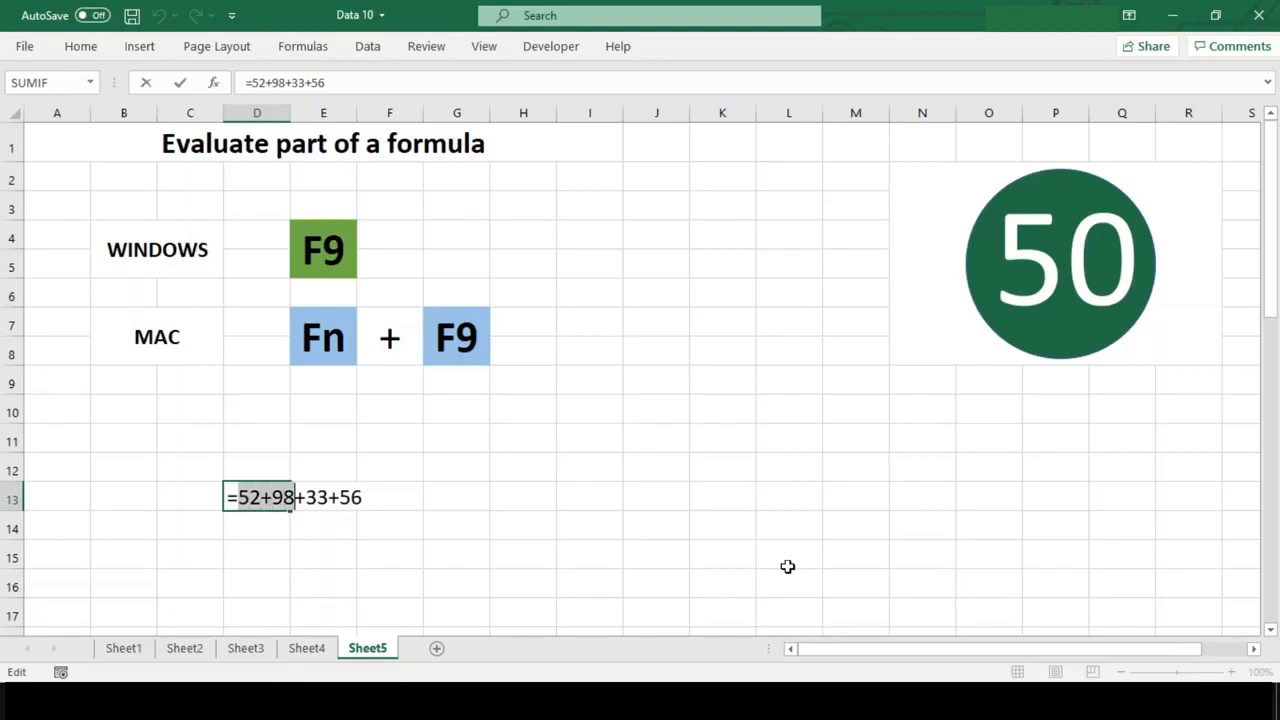
{"action": "key", "text": "F9"}
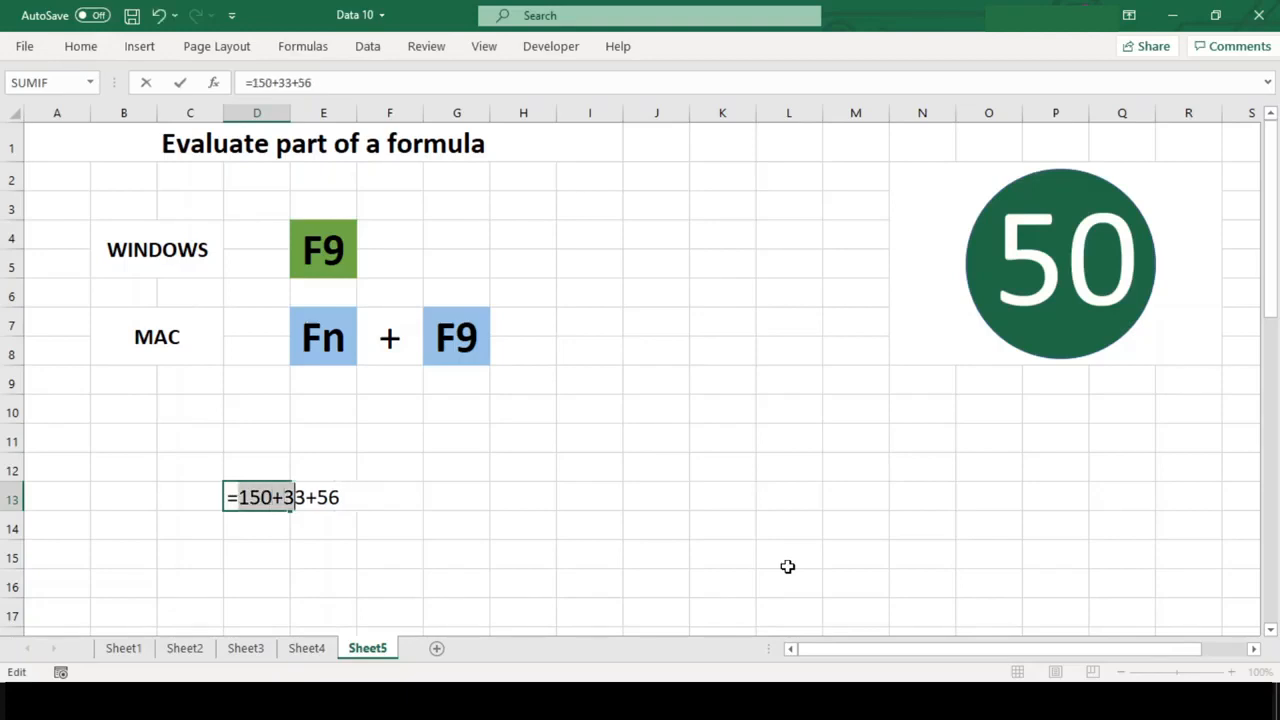
{"action": "key", "text": "F9"}
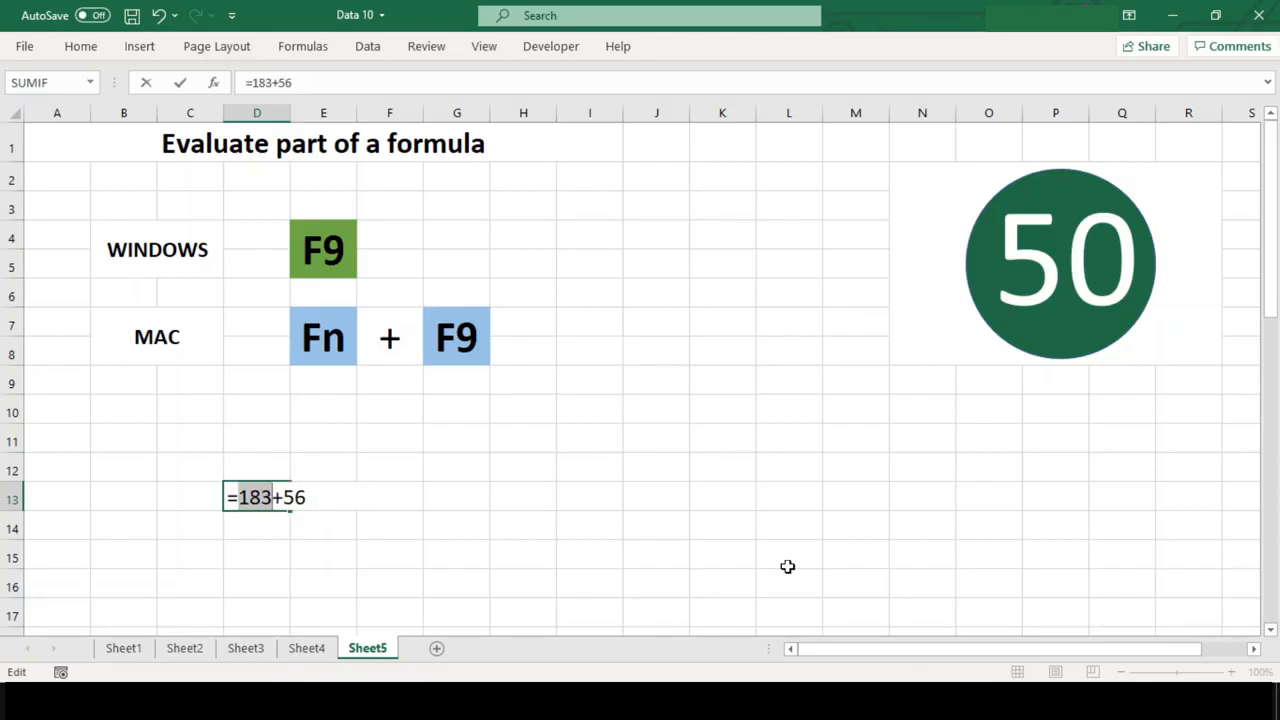
{"action": "key", "text": "f9"}
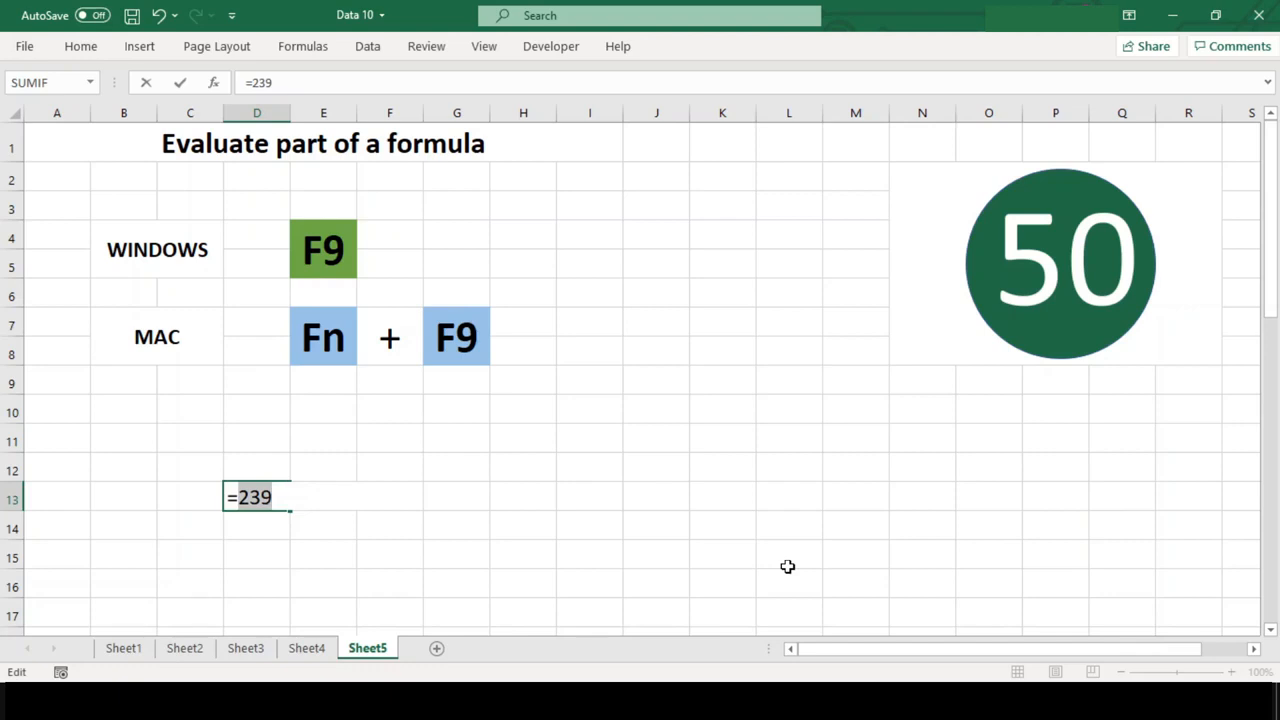
Re-enter =52+98+33+56, evaluate a middle part with F9 and confirm the result
{"action": "type", "text": "=52+98+33+56"}
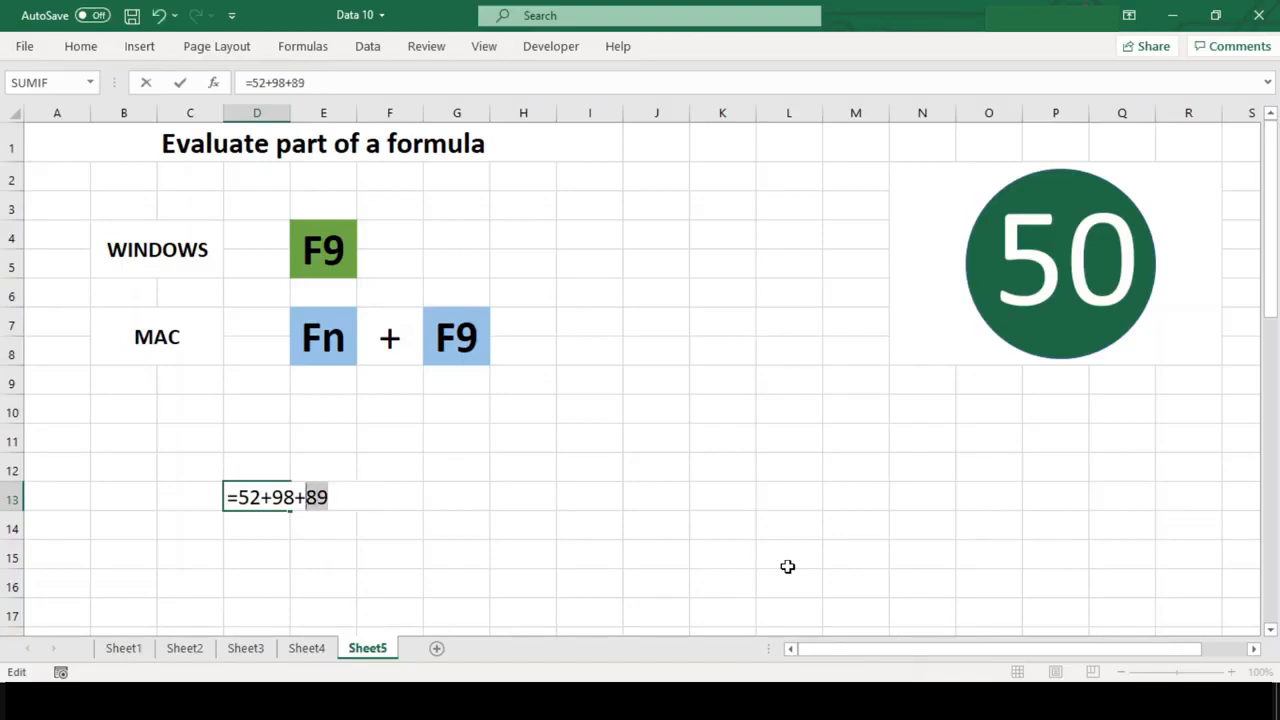
{"action": "key", "text": "F9"}
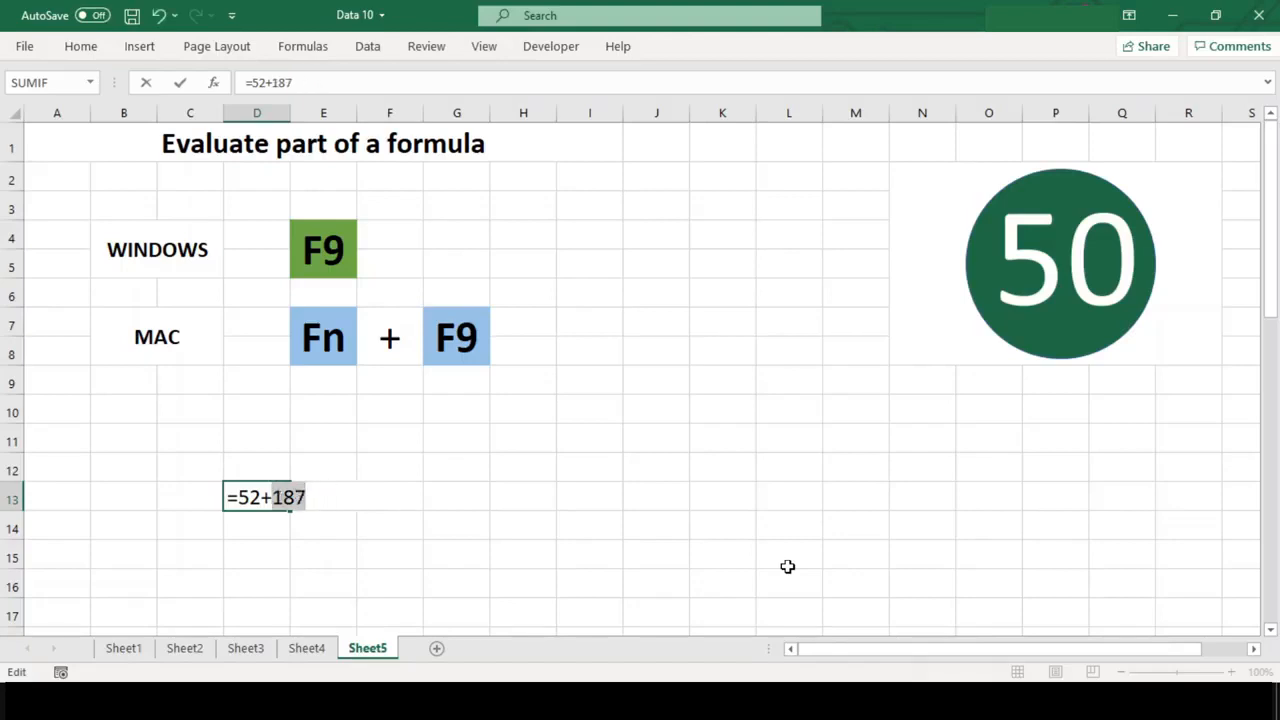
{"action": "key", "text": "Return"}
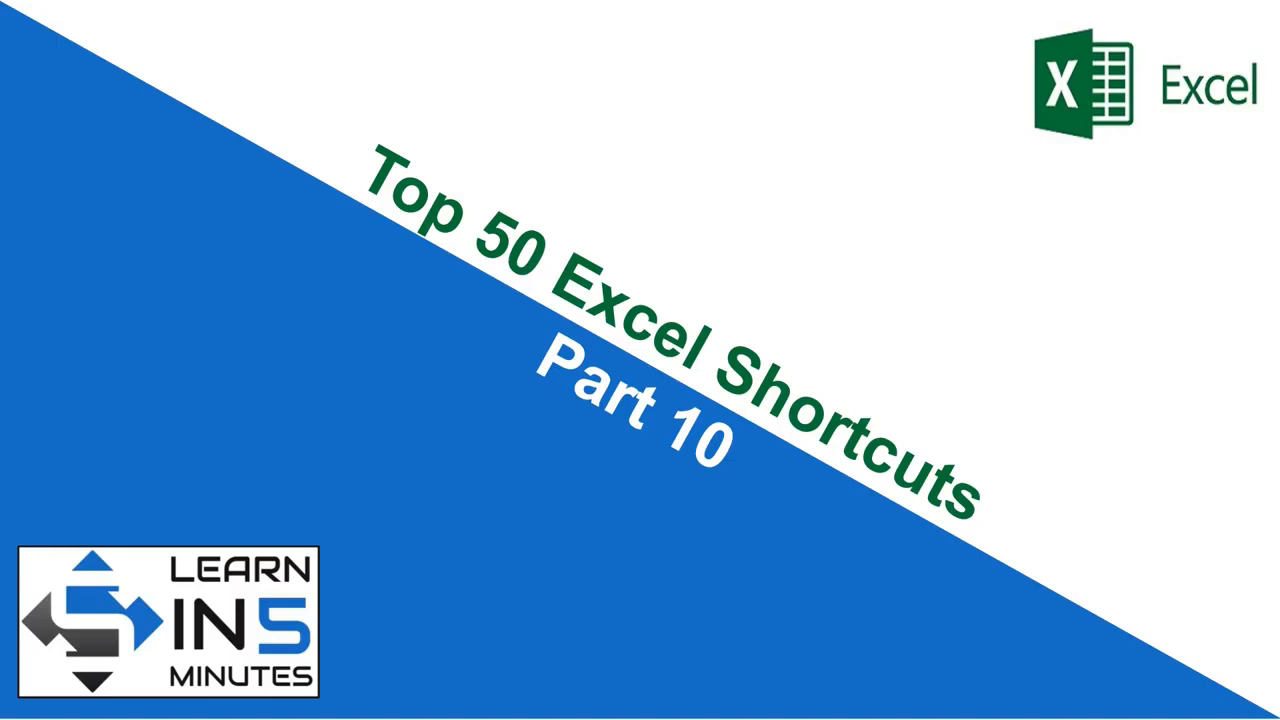
{"action": "mouse_move", "coordinate": [518, 705]}
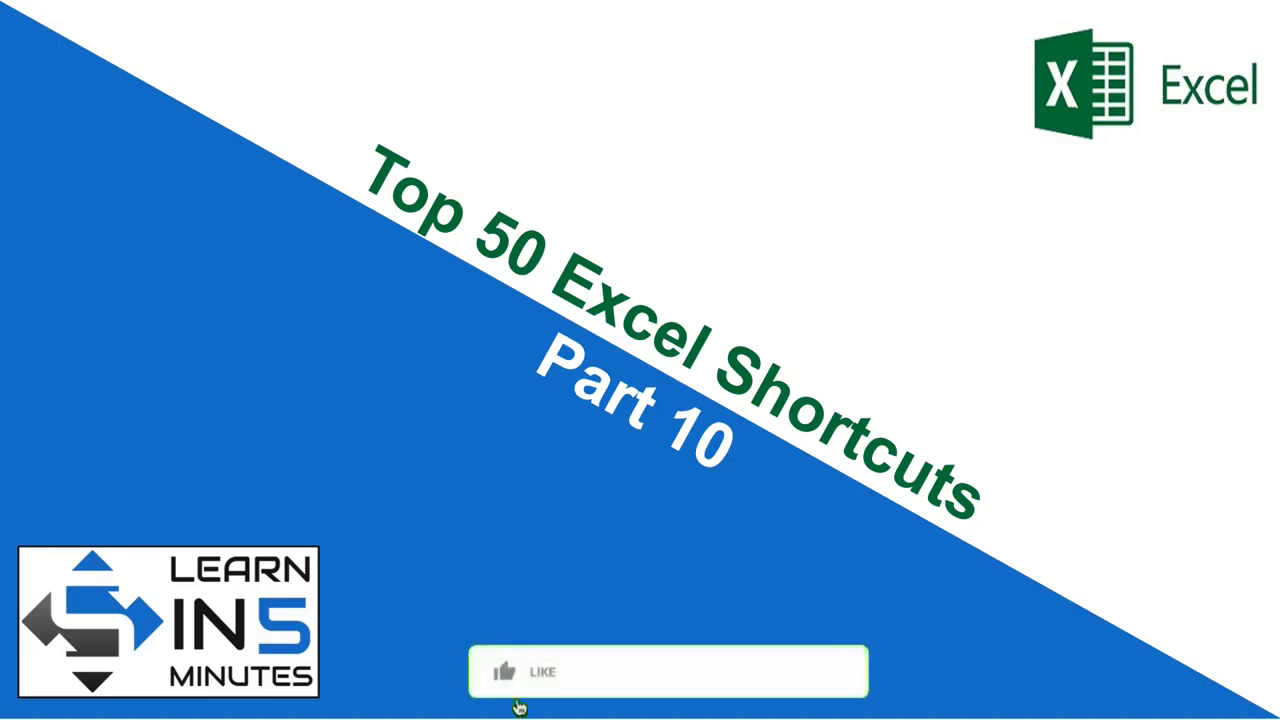
{"action": "left_click", "coordinate": [505, 672]}
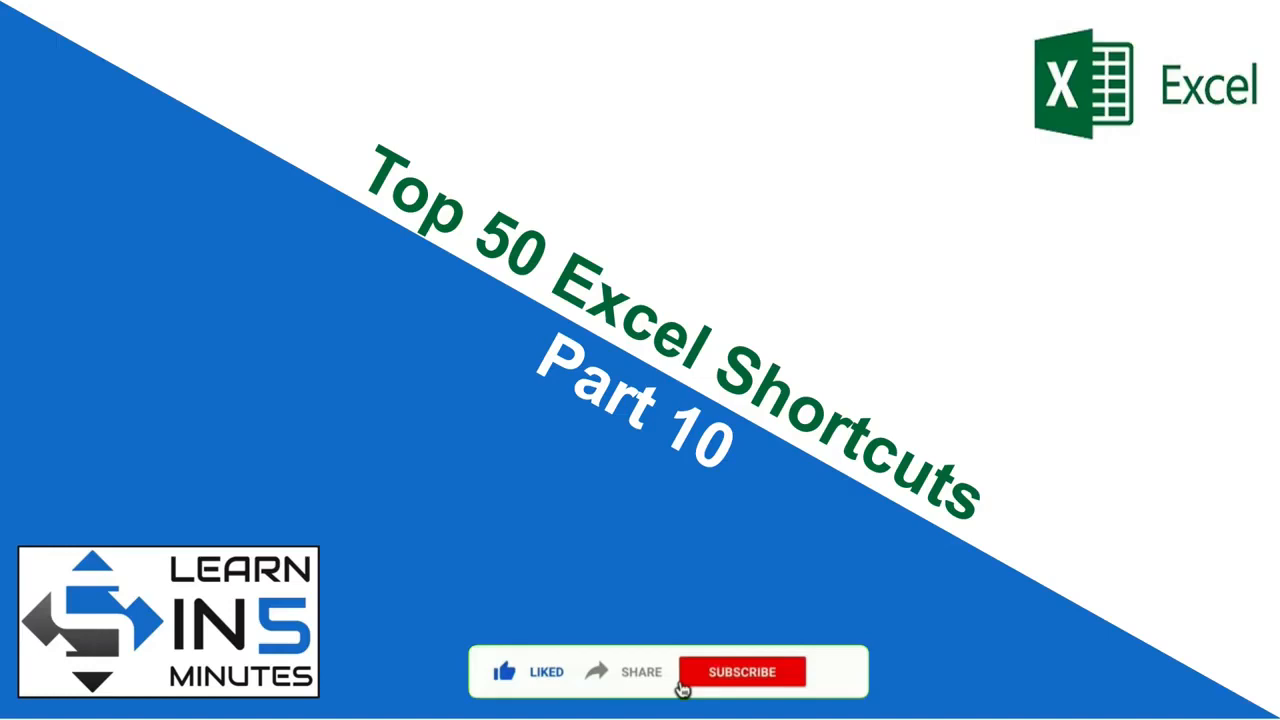
{"action": "mouse_move", "coordinate": [722, 690]}
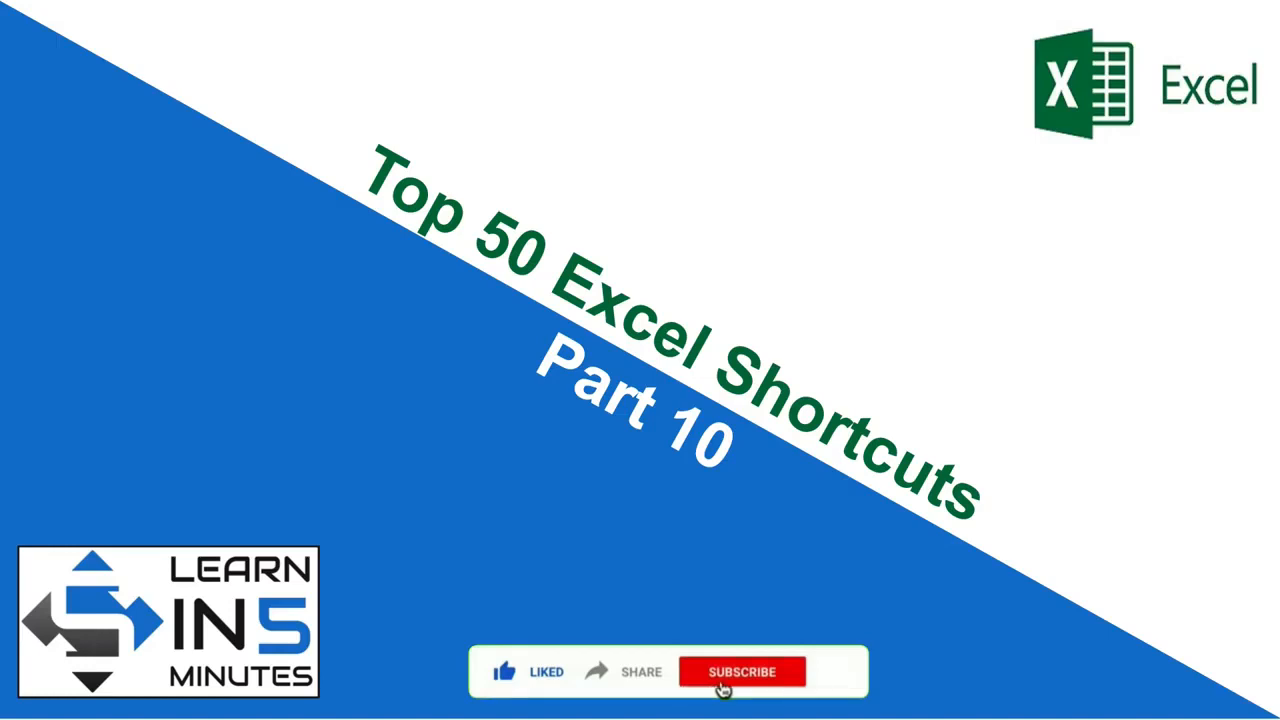